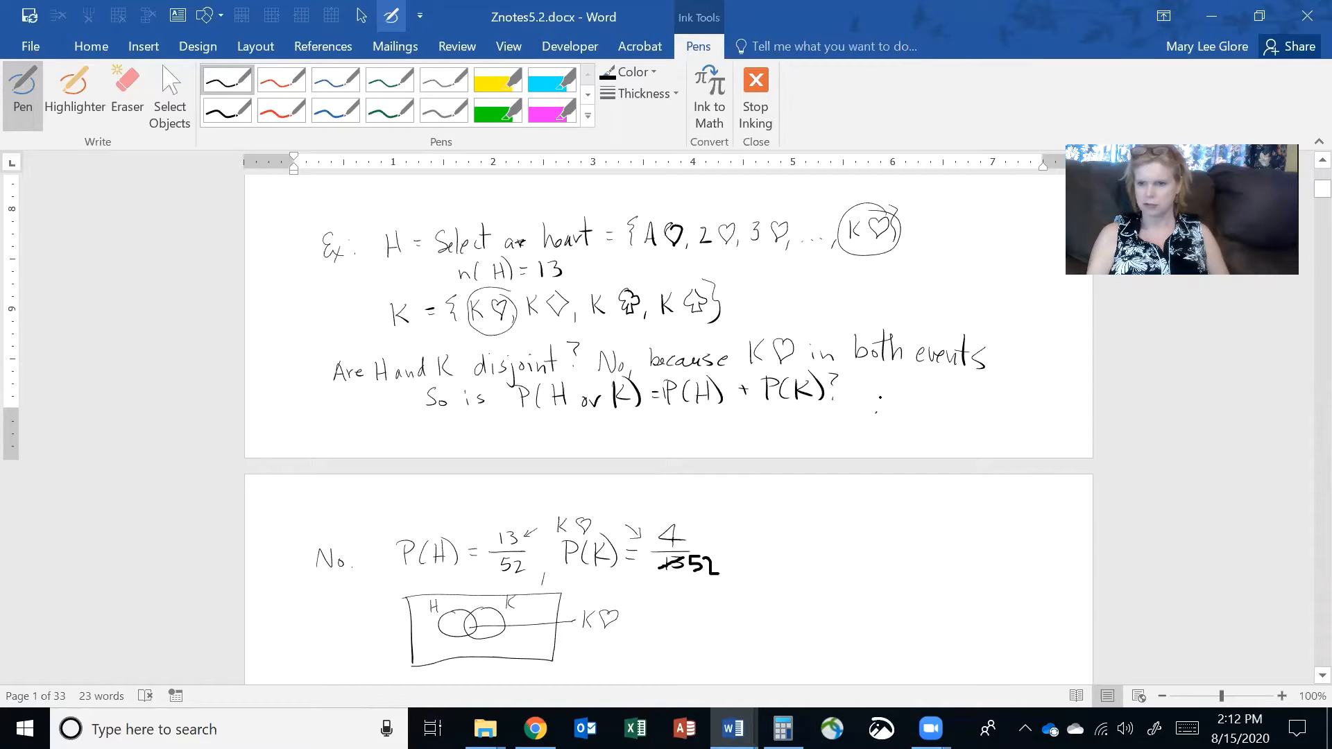
# Handwrite "NO!" after the question of whether P(H or K) equals P(H) + P(K).
pyautogui.moveTo(875, 395); pyautogui.dragTo(951, 404)
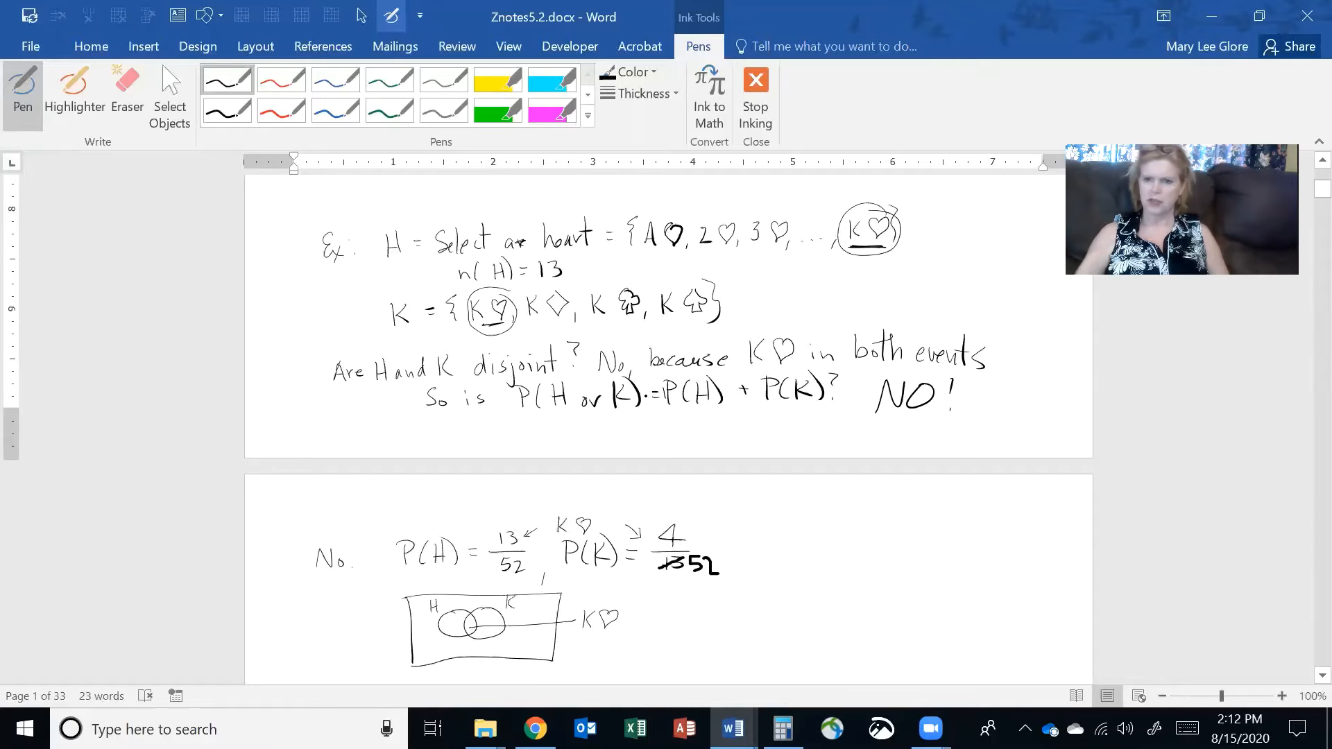
# Scroll down to the General Addition Rule ("Or") heading with empty space below it.
pyautogui.scroll(-3)
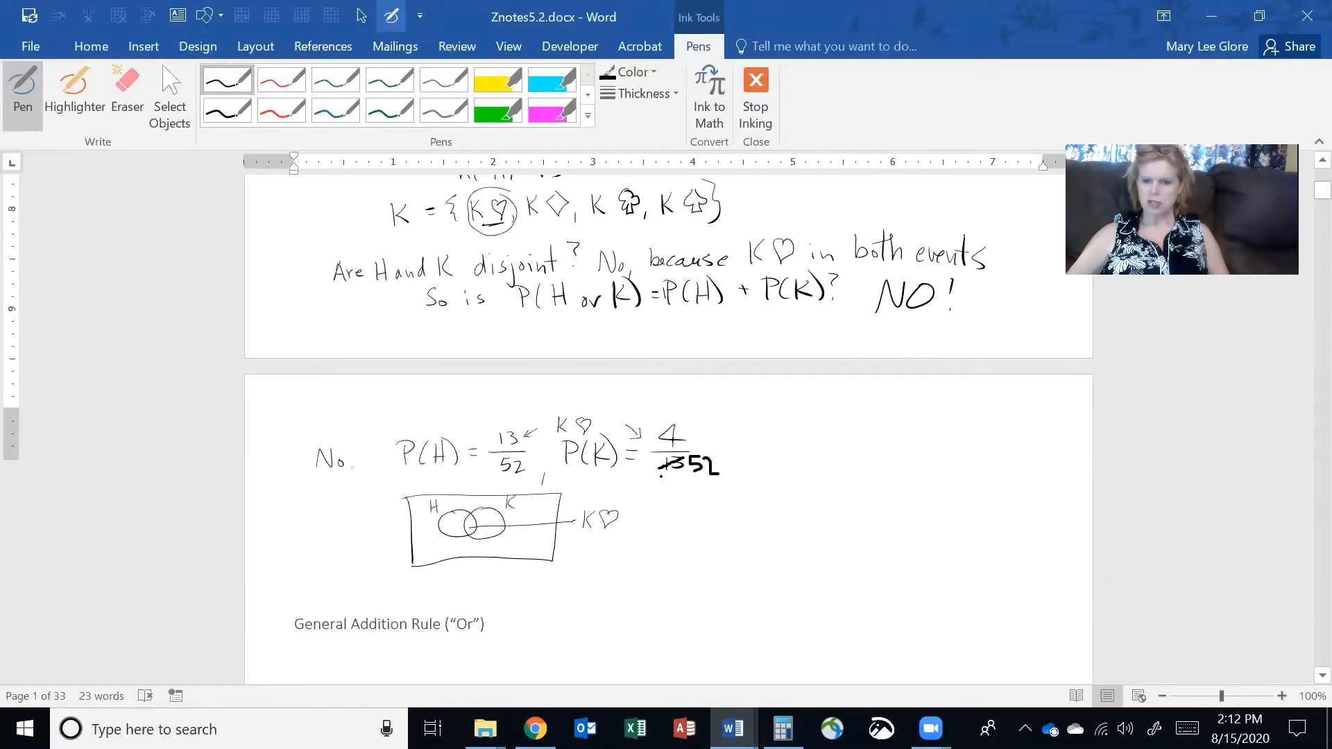
pyautogui.scroll(-3)
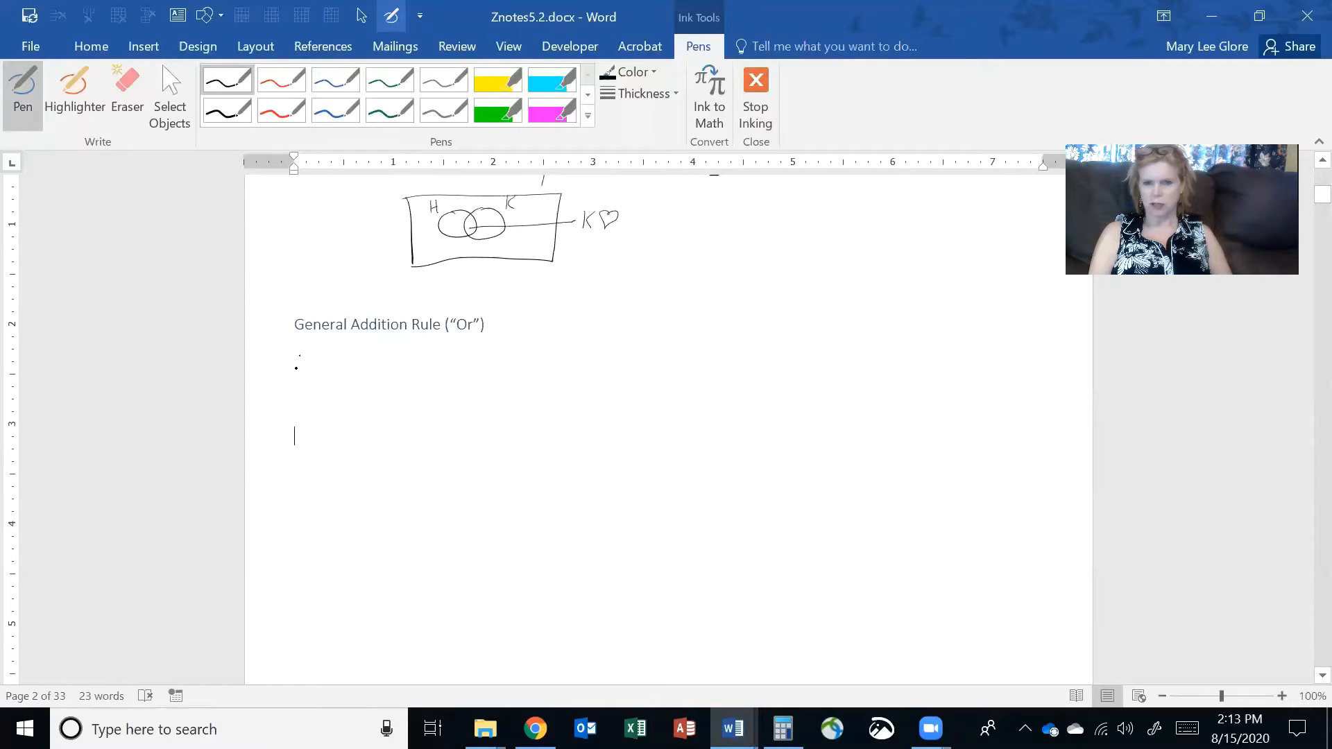
# Handwrite the condition "If A, B are 2 events" under the heading.
pyautogui.moveTo(297, 356); pyautogui.dragTo(327, 373)
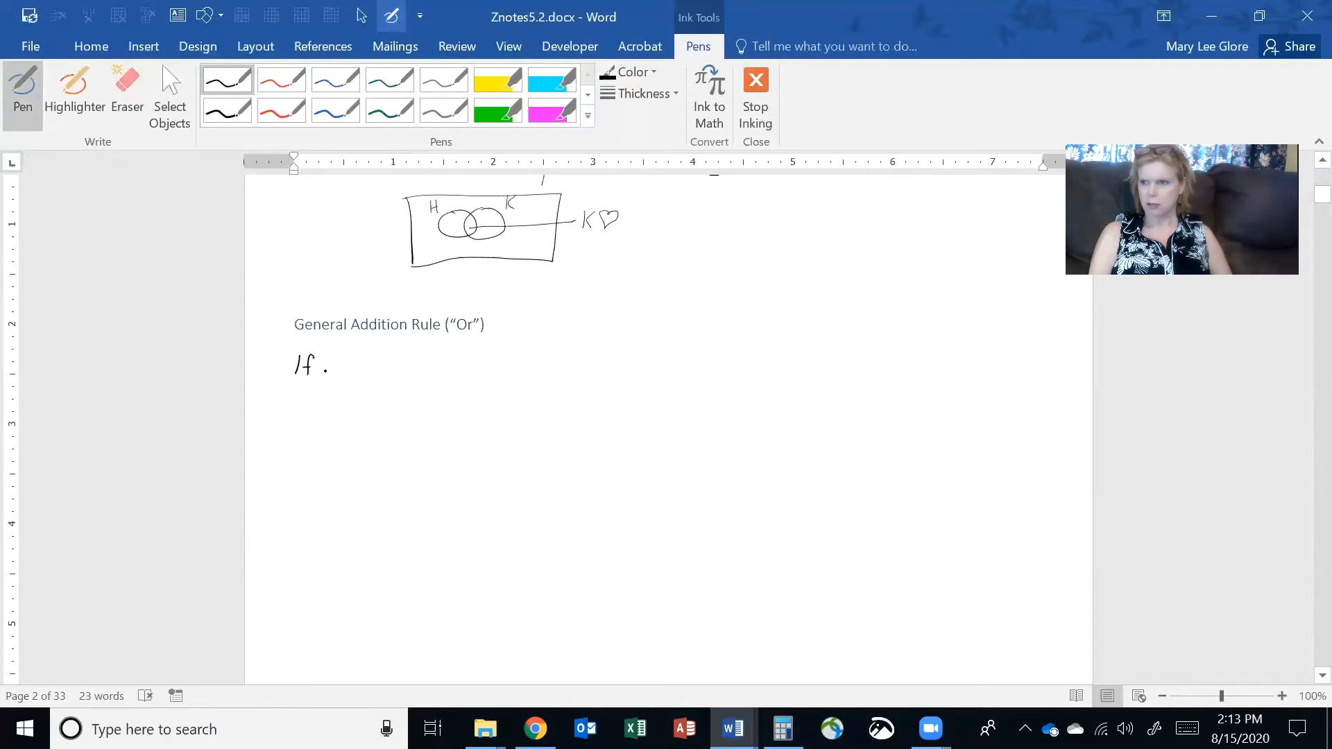
pyautogui.moveTo(330, 364); pyautogui.dragTo(357, 369)
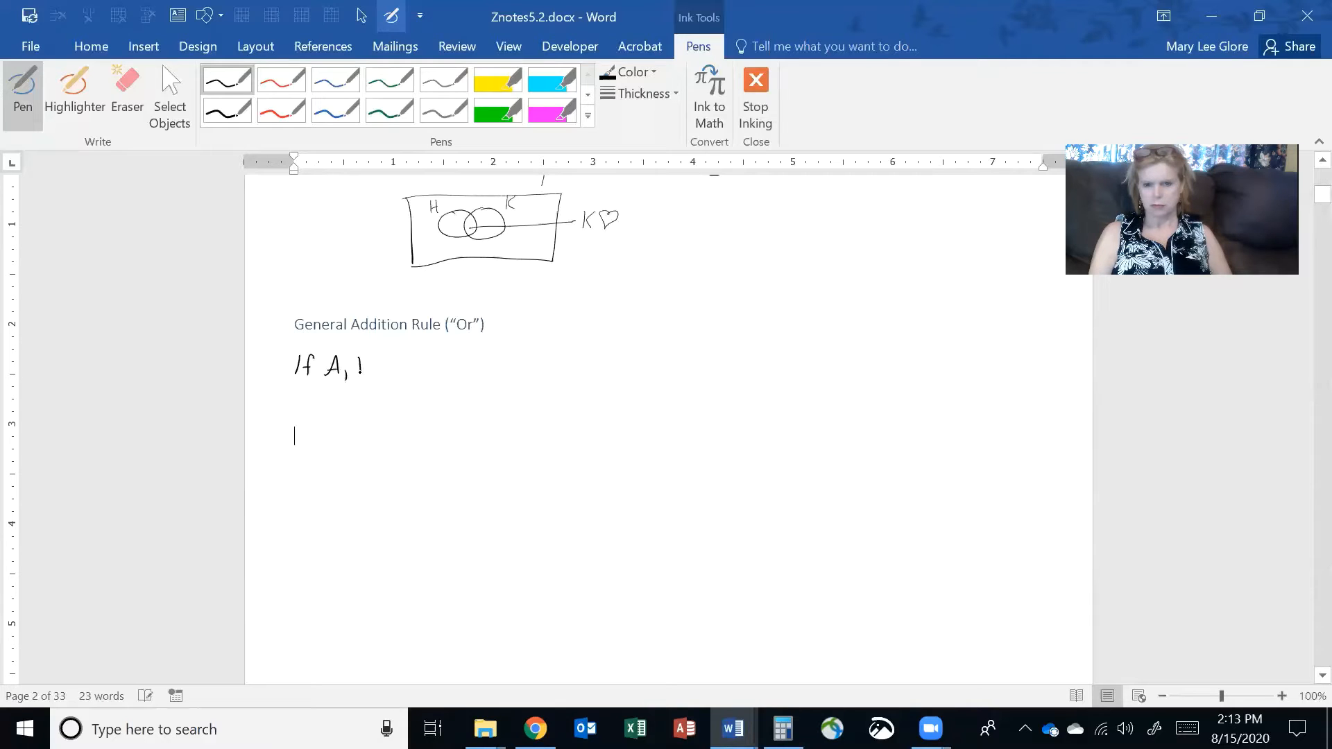
pyautogui.moveTo(365, 365); pyautogui.dragTo(416, 365)
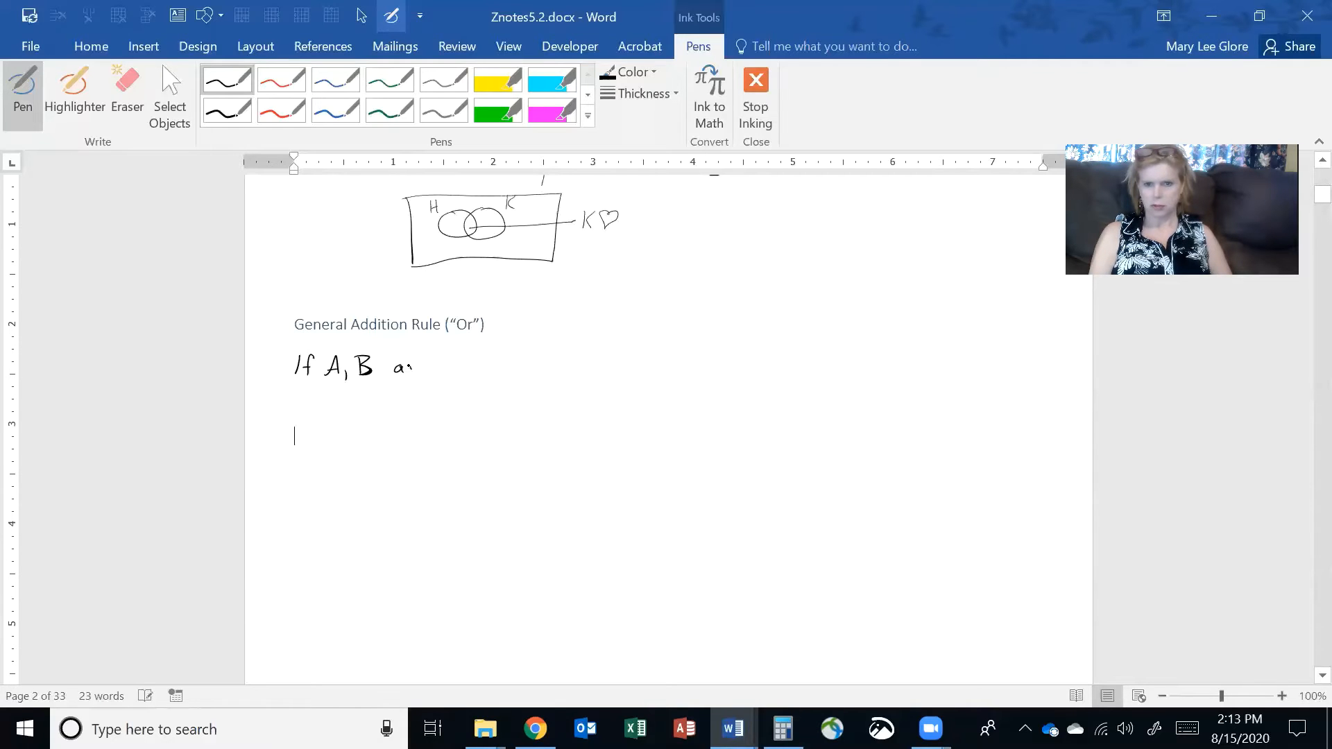
pyautogui.moveTo(391, 365); pyautogui.dragTo(488, 365)
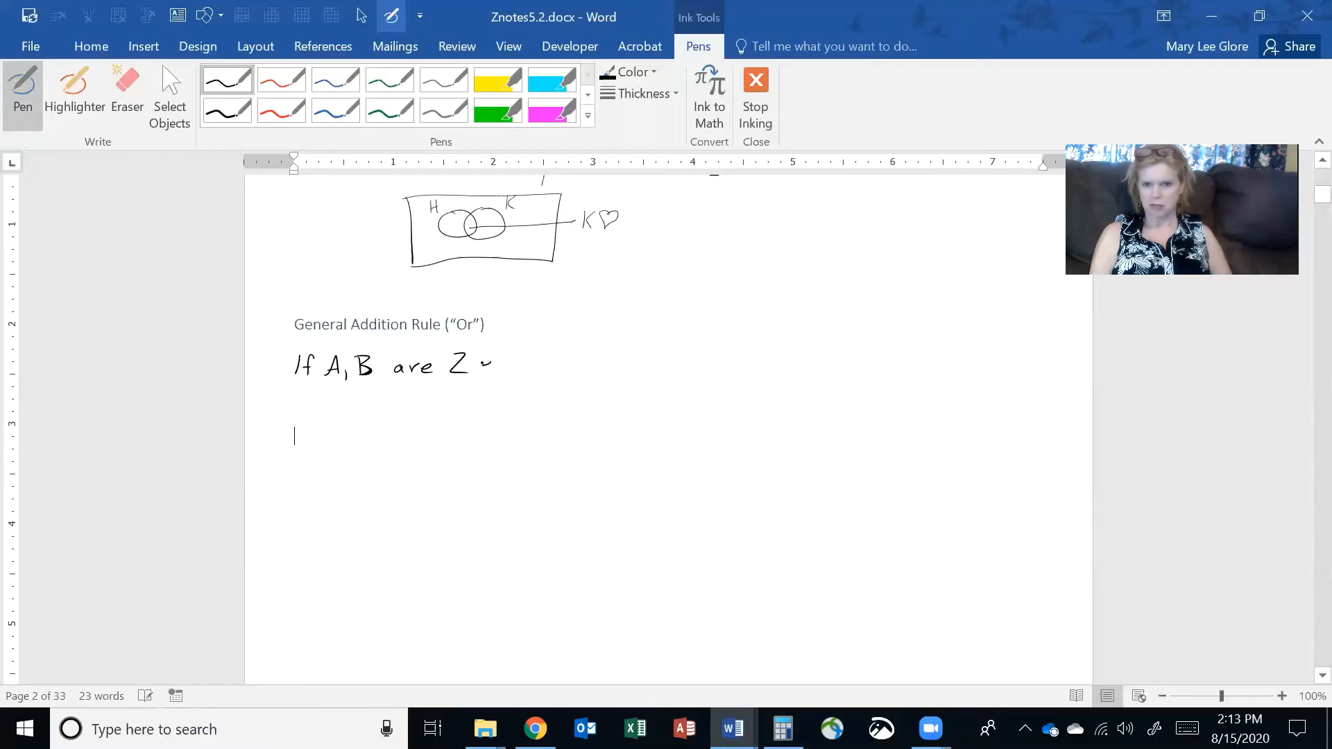
pyautogui.moveTo(489, 363); pyautogui.dragTo(556, 364)
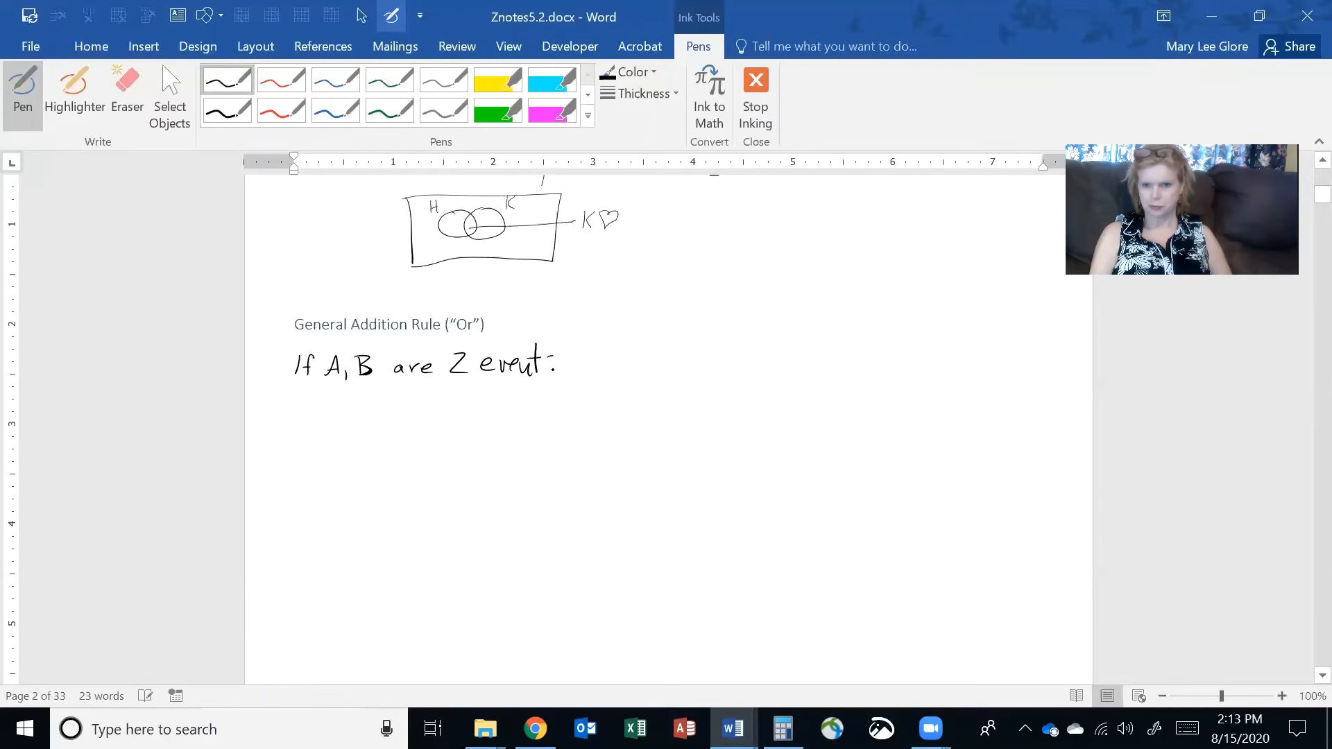
pyautogui.moveTo(536, 365); pyautogui.dragTo(556, 373)
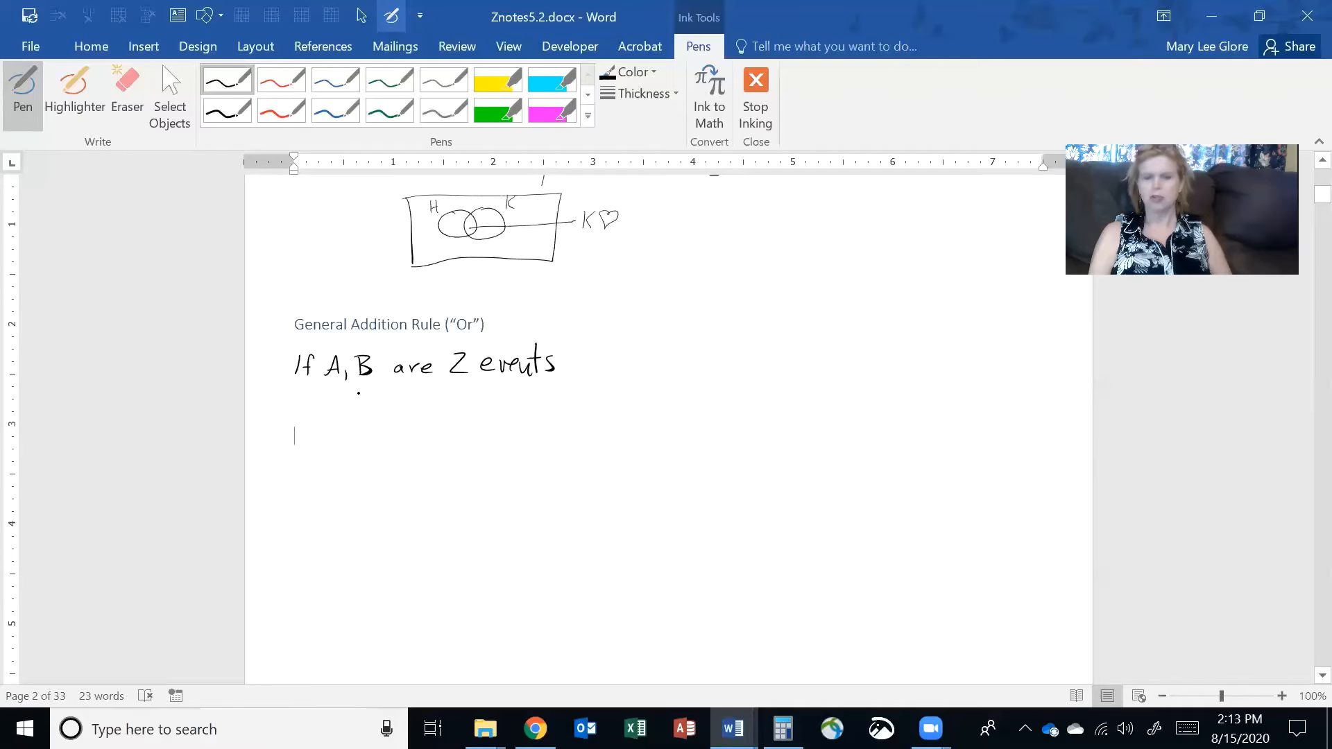
# Handwrite the formula P(A or B) = P(A) + P(B) − P(A and B) and start defining A and B.
pyautogui.moveTo(376, 399); pyautogui.dragTo(388, 424)
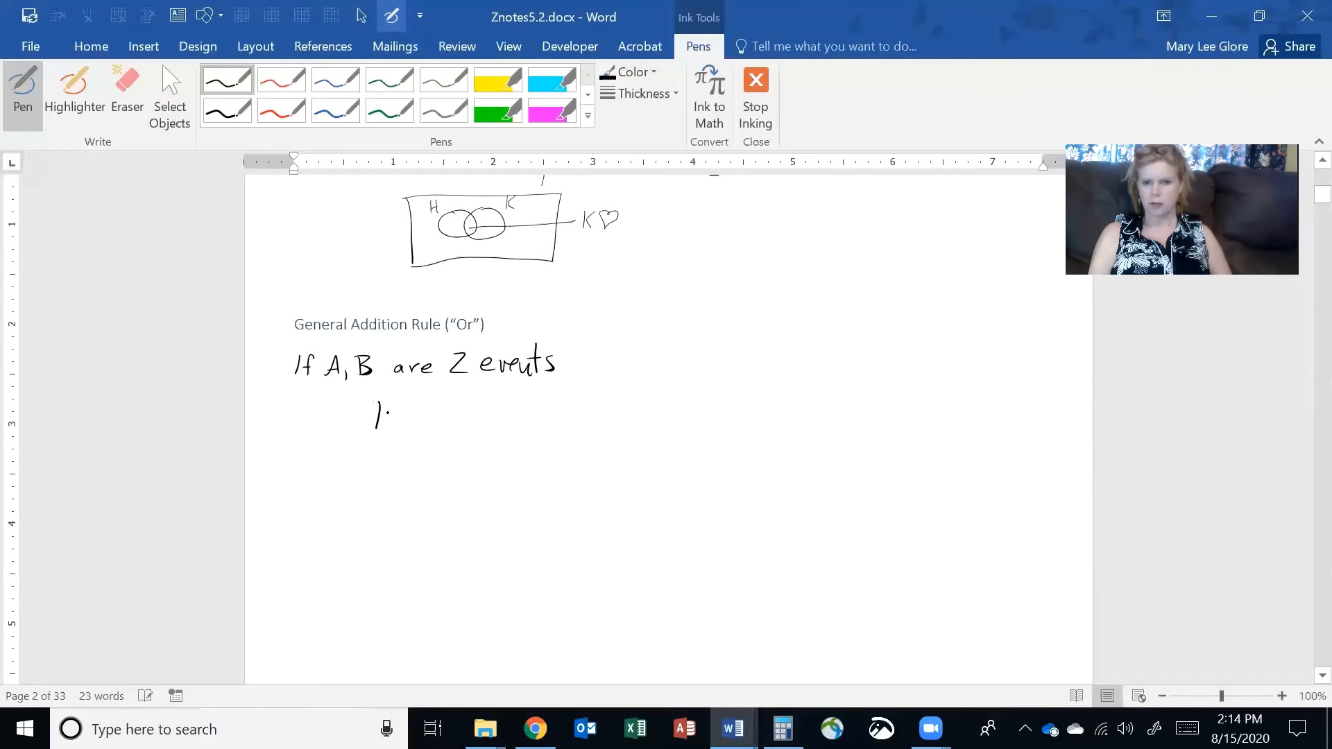
pyautogui.moveTo(373, 416); pyautogui.dragTo(449, 421)
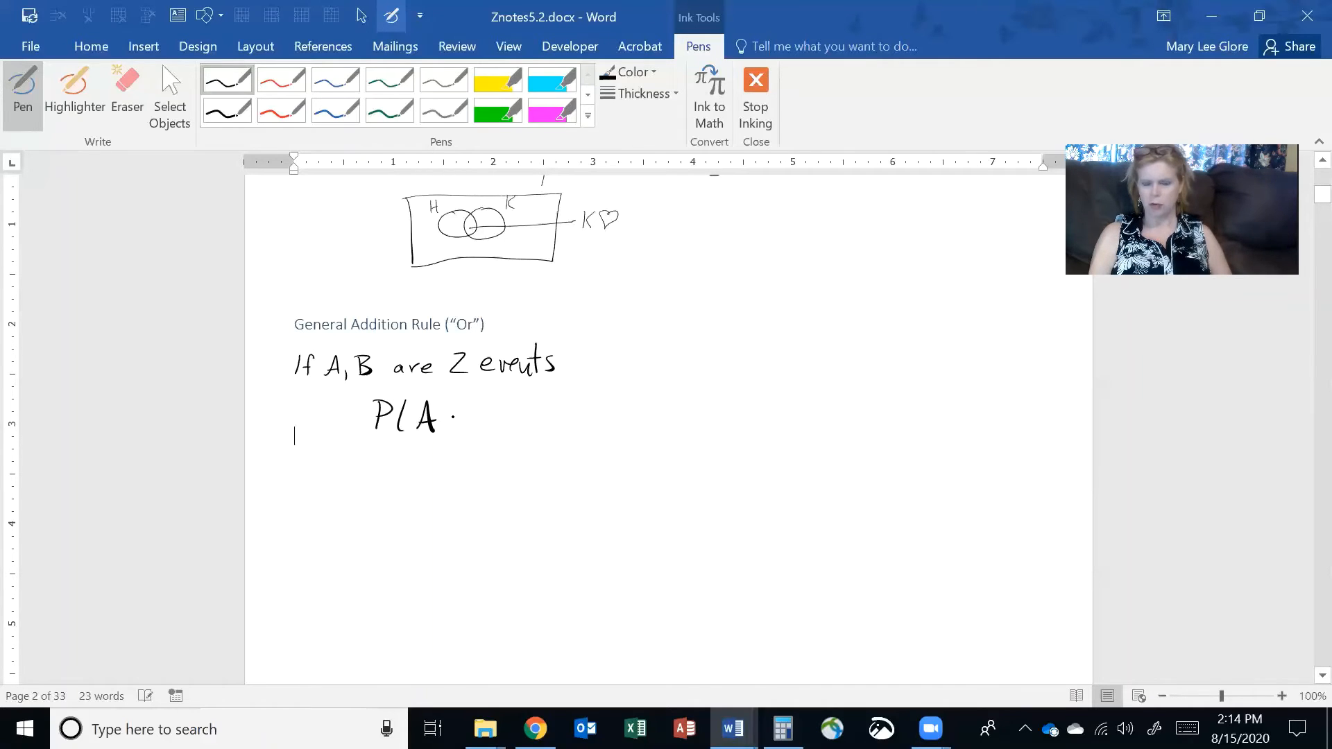
pyautogui.moveTo(450, 416); pyautogui.dragTo(509, 417)
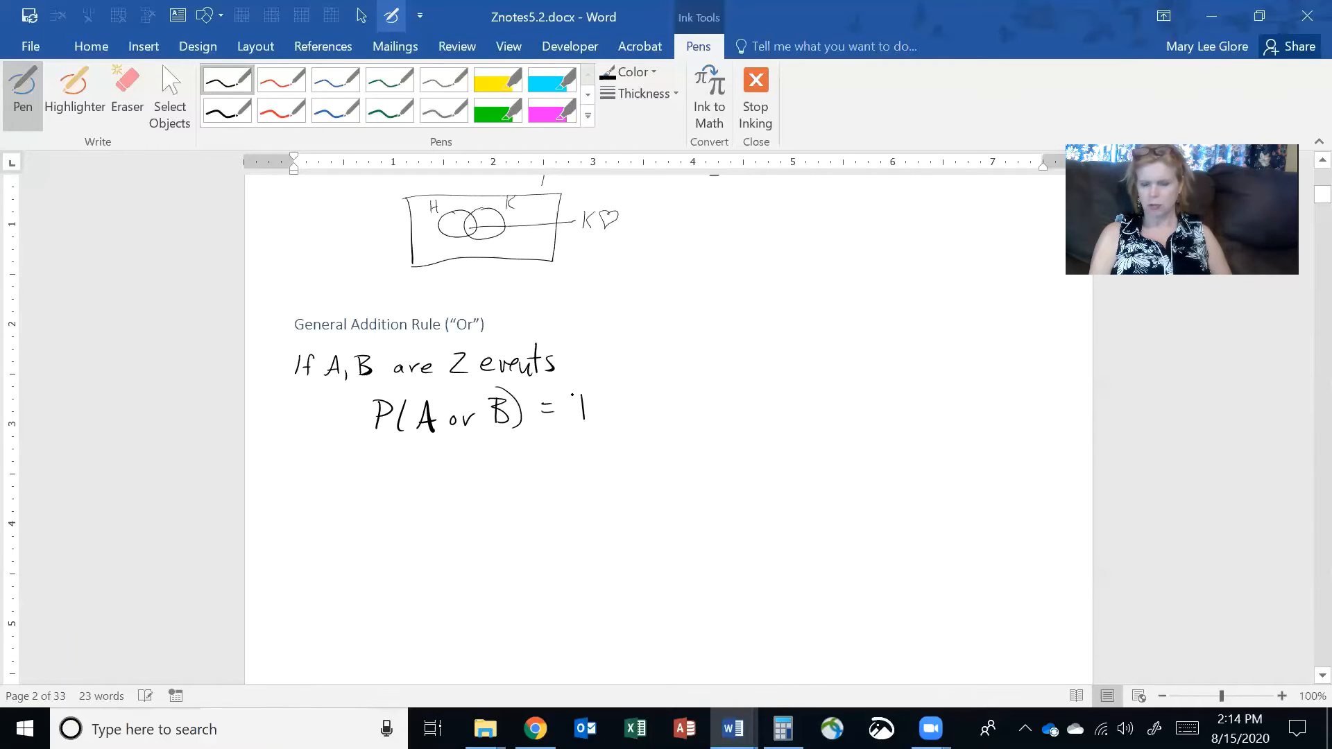
pyautogui.moveTo(577, 408); pyautogui.dragTo(645, 407)
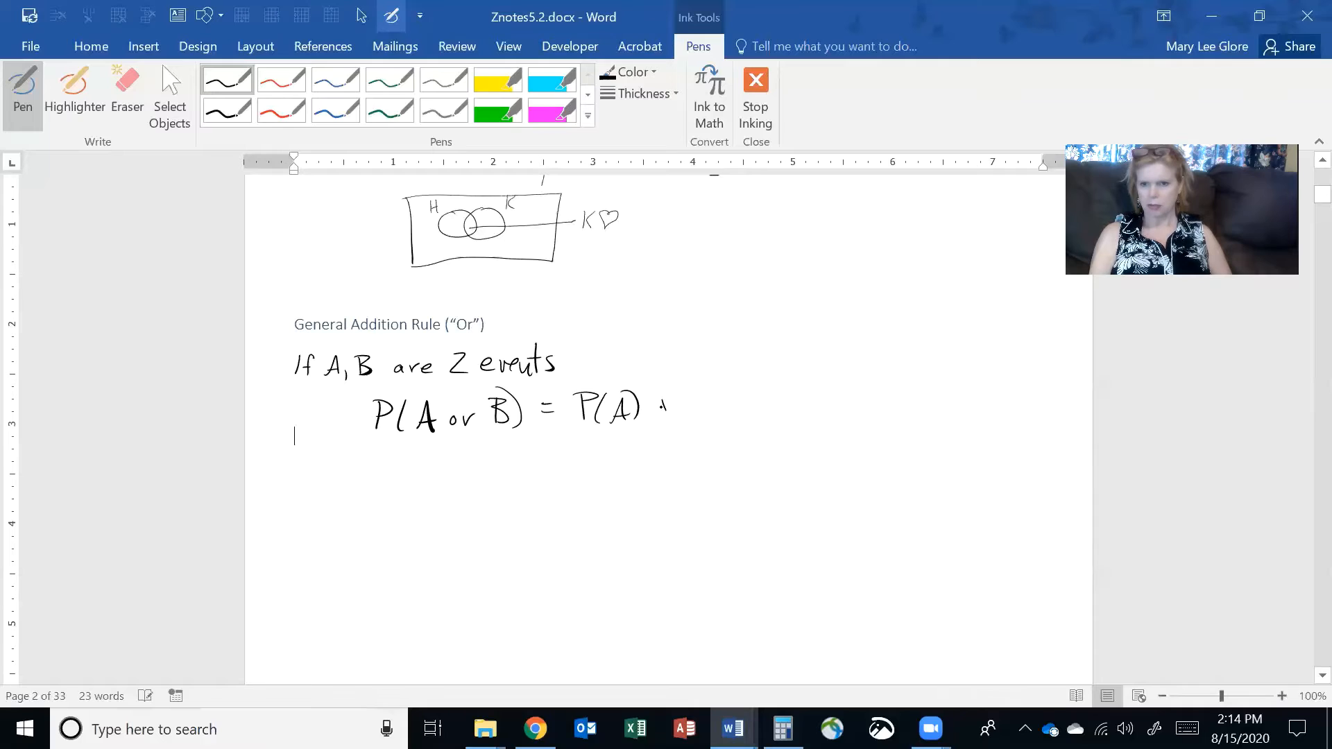
pyautogui.moveTo(658, 407); pyautogui.dragTo(731, 406)
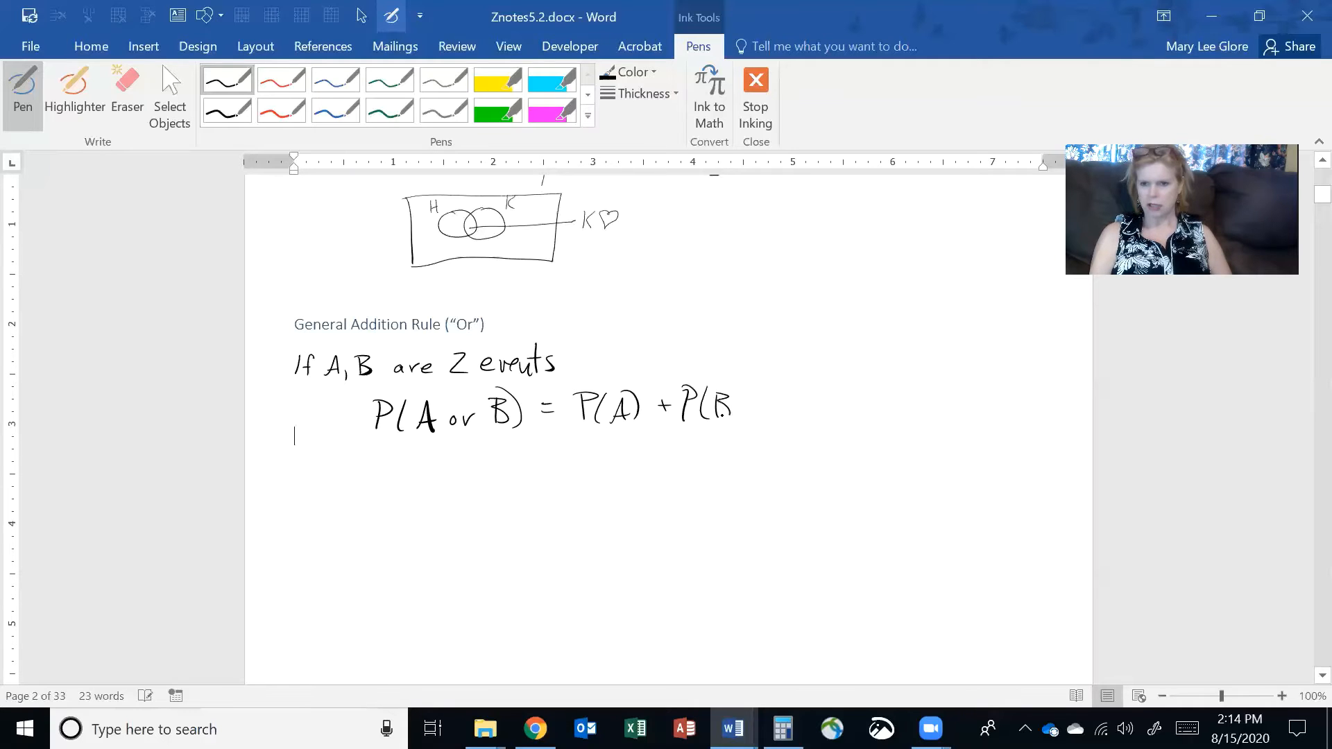
pyautogui.moveTo(731, 406); pyautogui.dragTo(807, 407)
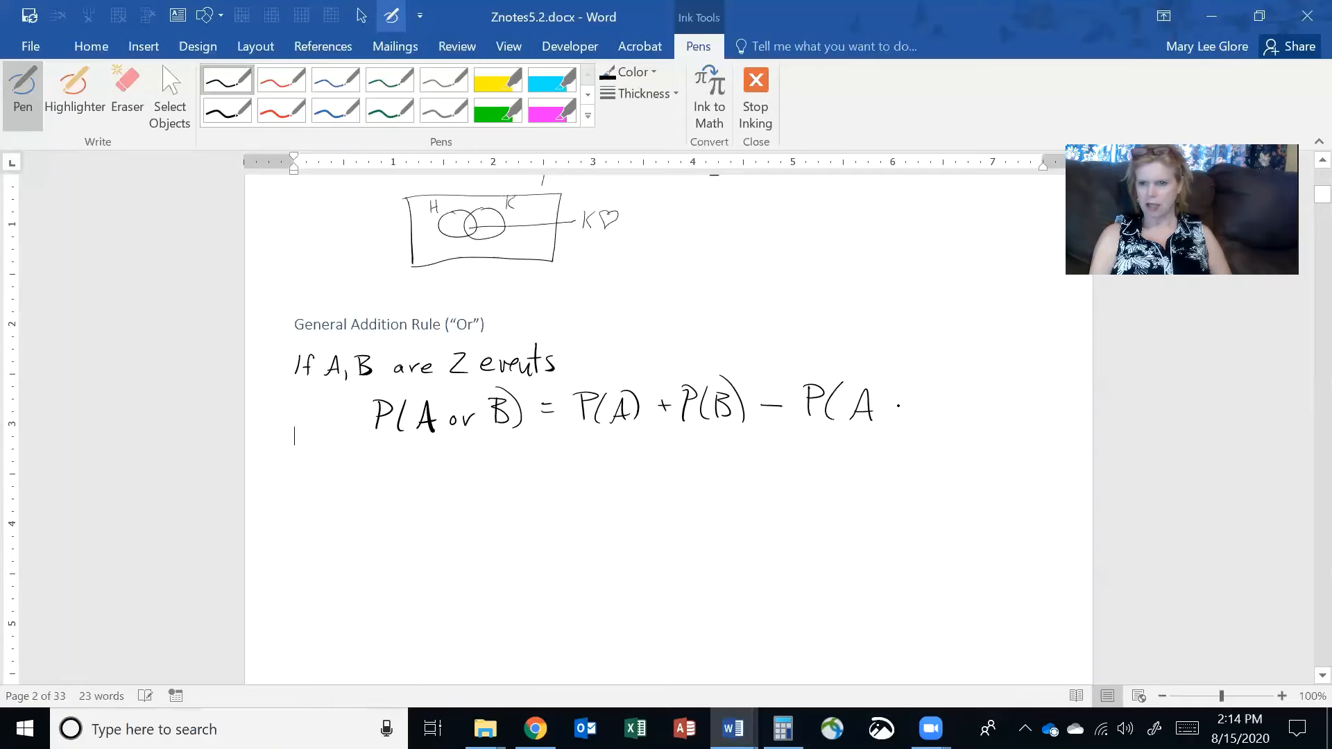
pyautogui.moveTo(892, 406); pyautogui.dragTo(951, 407)
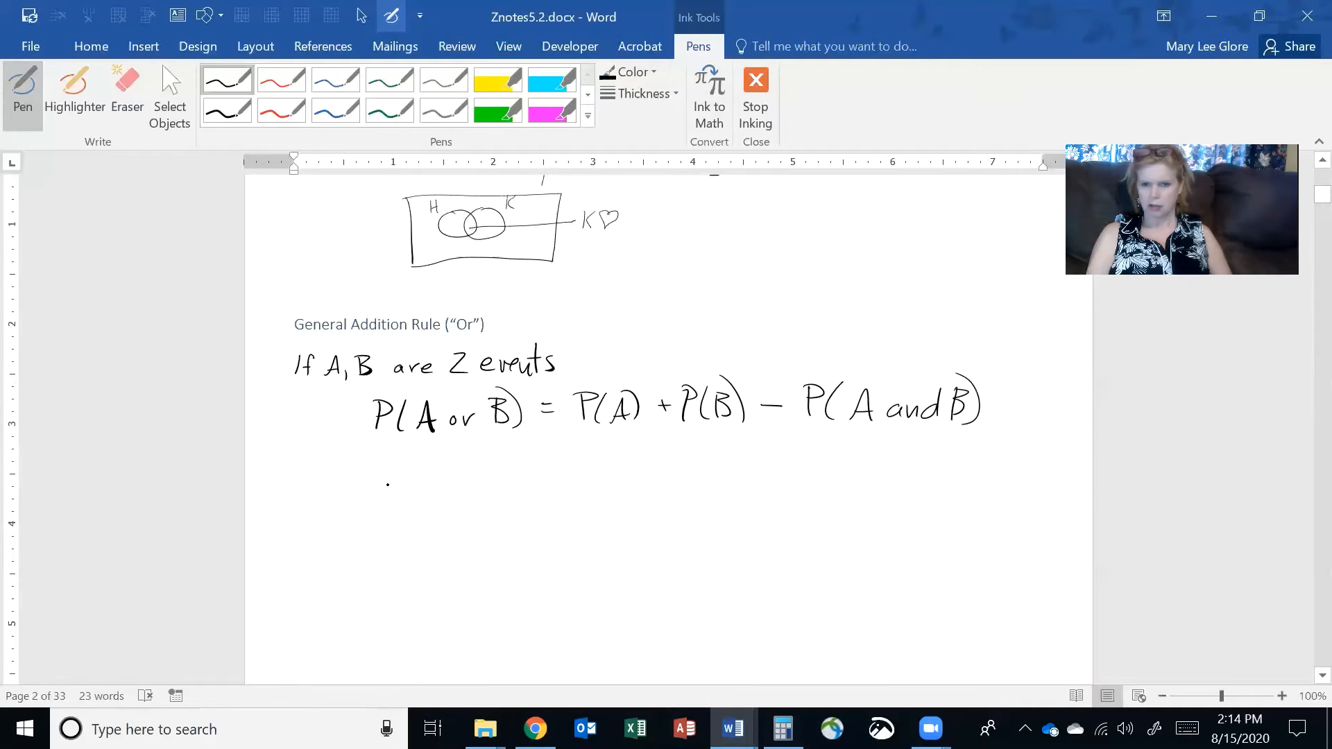
pyautogui.moveTo(365, 484); pyautogui.dragTo(428, 488)
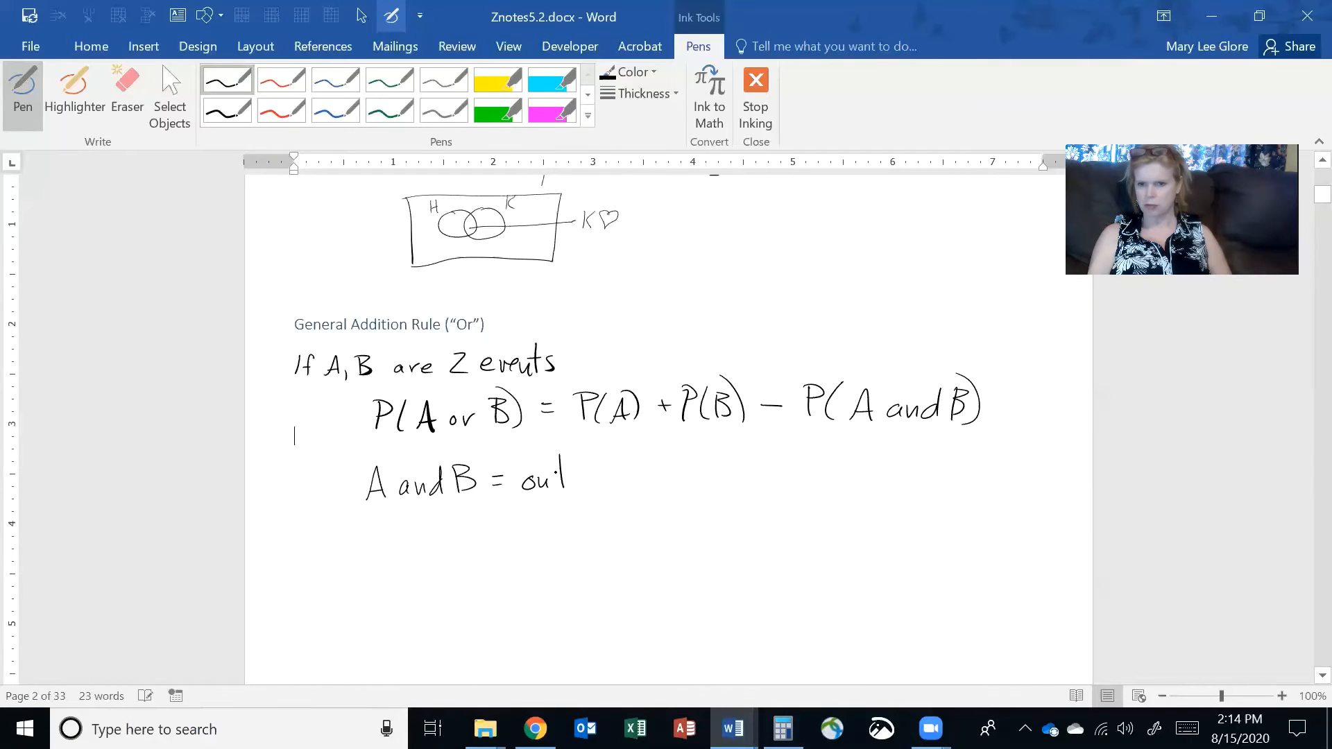
# Finish the definition of A and B as outcomes in both A and B.
pyautogui.moveTo(565, 476); pyautogui.dragTo(633, 476)
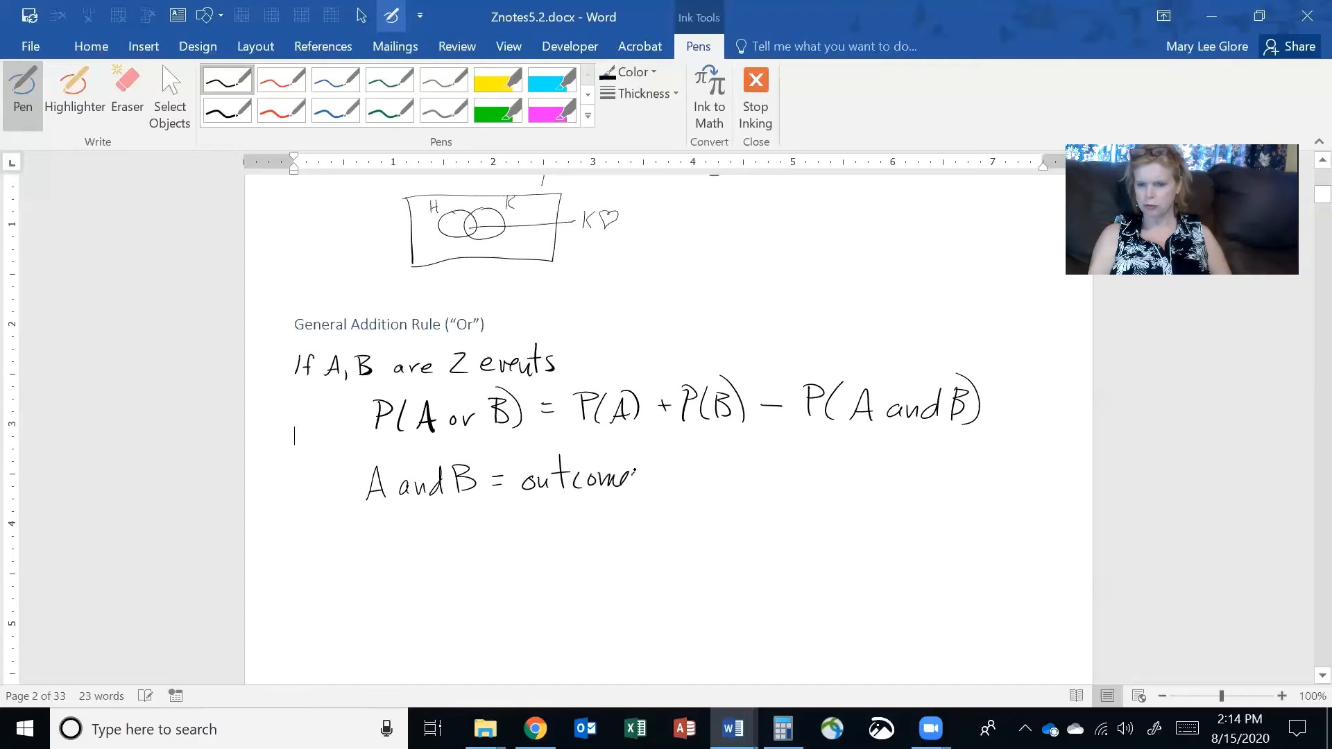
pyautogui.moveTo(633, 476); pyautogui.dragTo(721, 475)
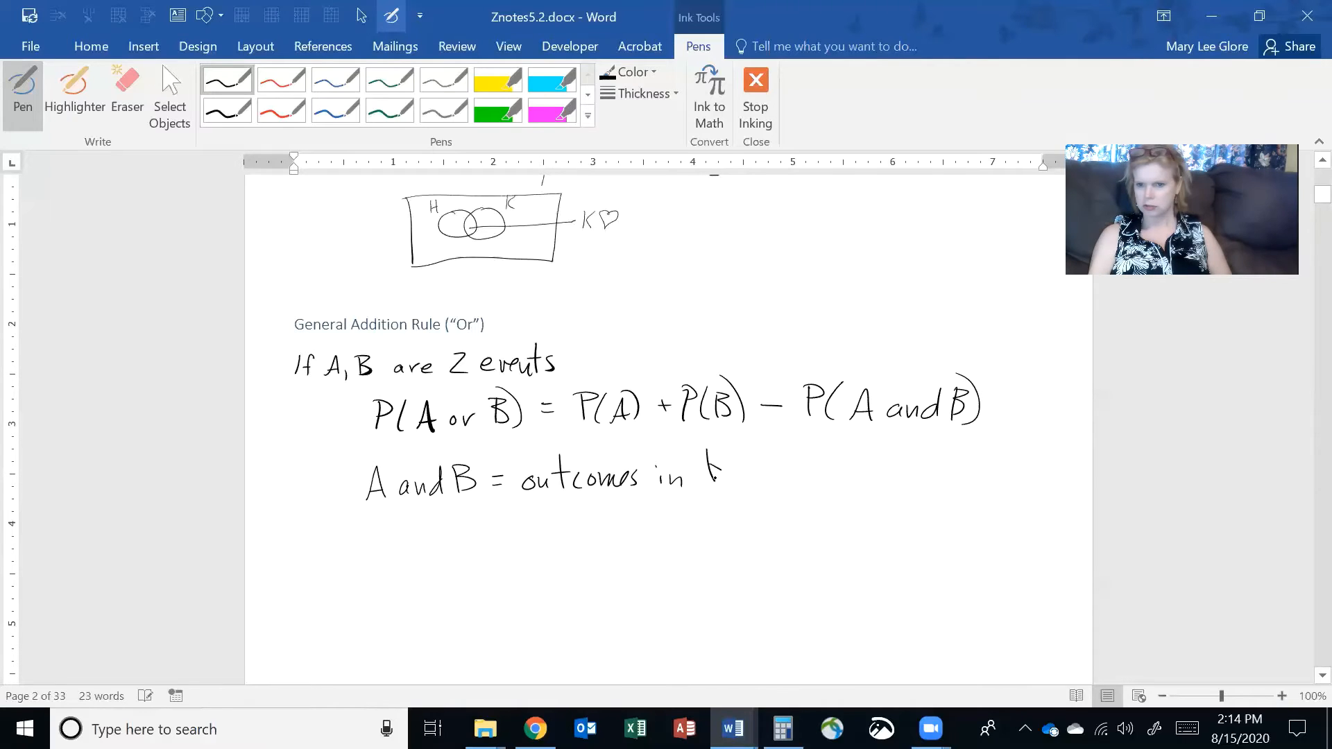
pyautogui.moveTo(704, 468); pyautogui.dragTo(807, 467)
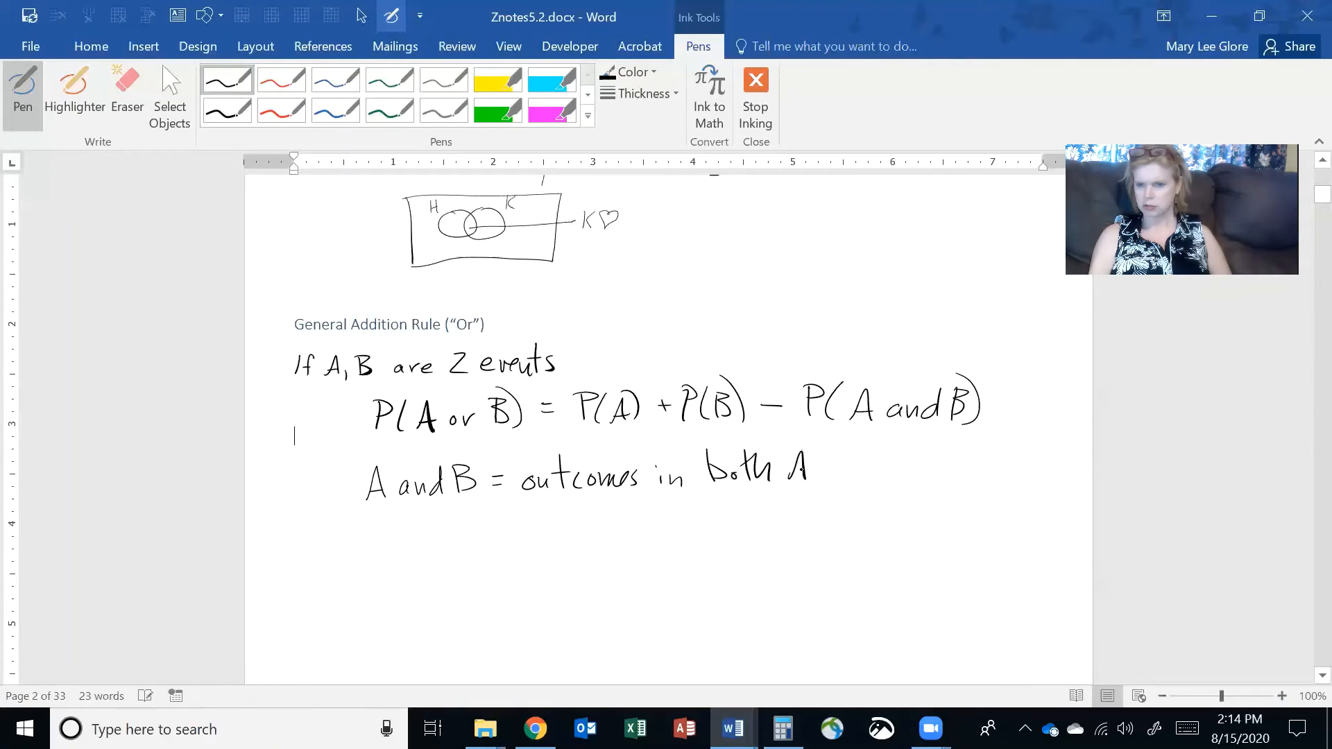
pyautogui.moveTo(816, 472); pyautogui.dragTo(888, 476)
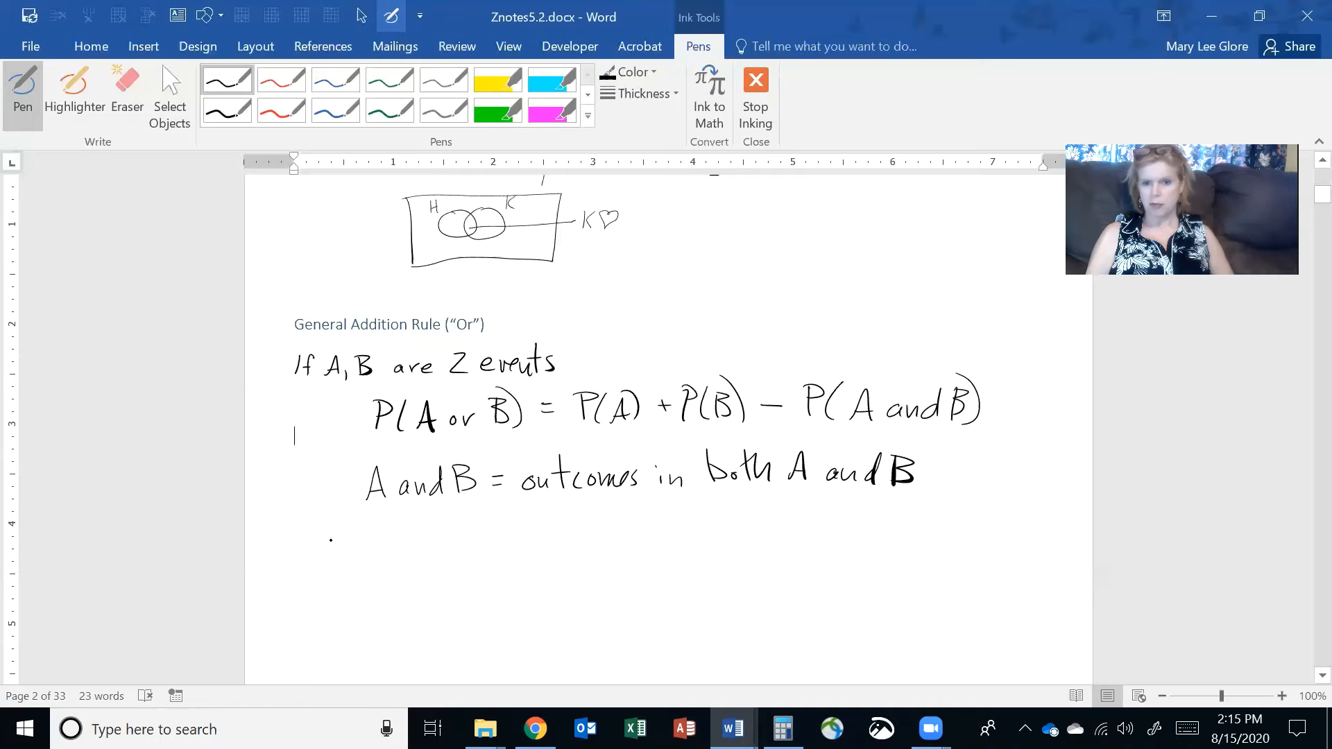
# Start the example line P(H or K) = P(H).
pyautogui.moveTo(323, 552); pyautogui.dragTo(383, 552)
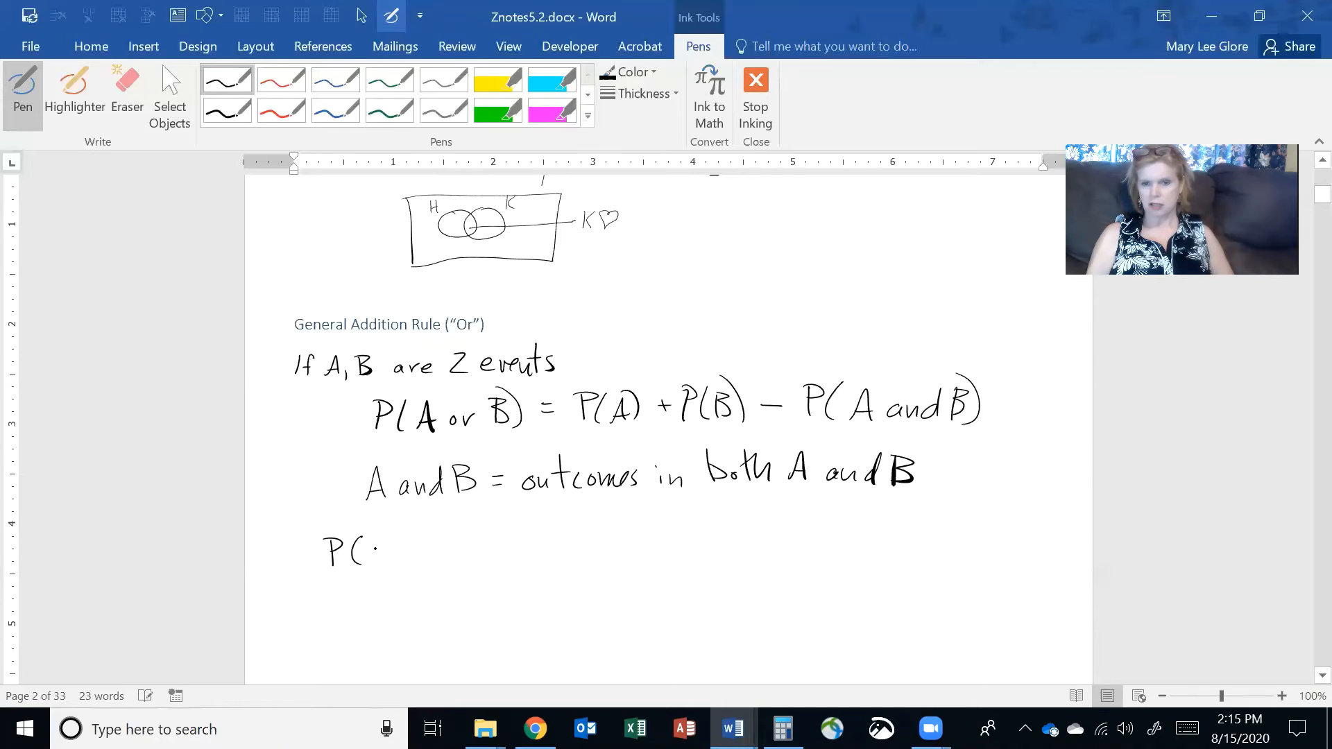
pyautogui.moveTo(373, 548); pyautogui.dragTo(416, 556)
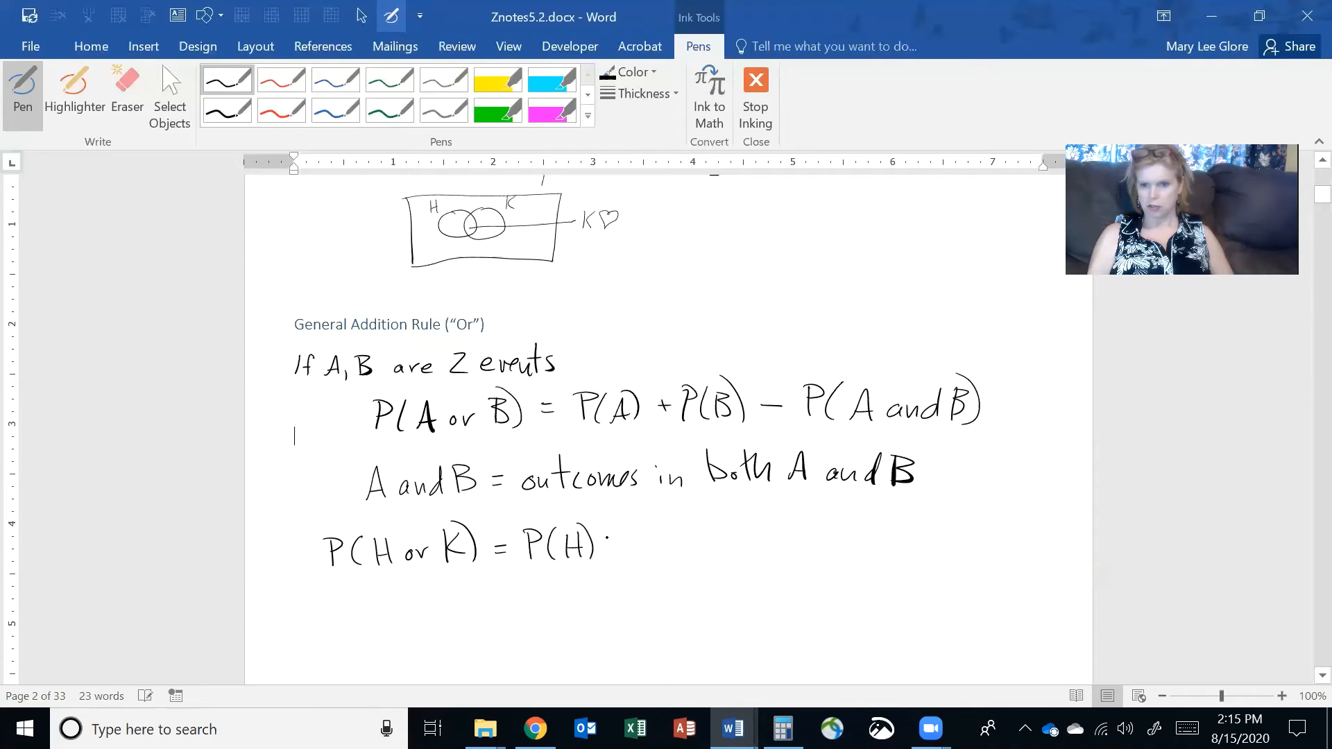
# Complete the line with + P(K) − P(H and K).
pyautogui.moveTo(612, 544); pyautogui.dragTo(654, 540)
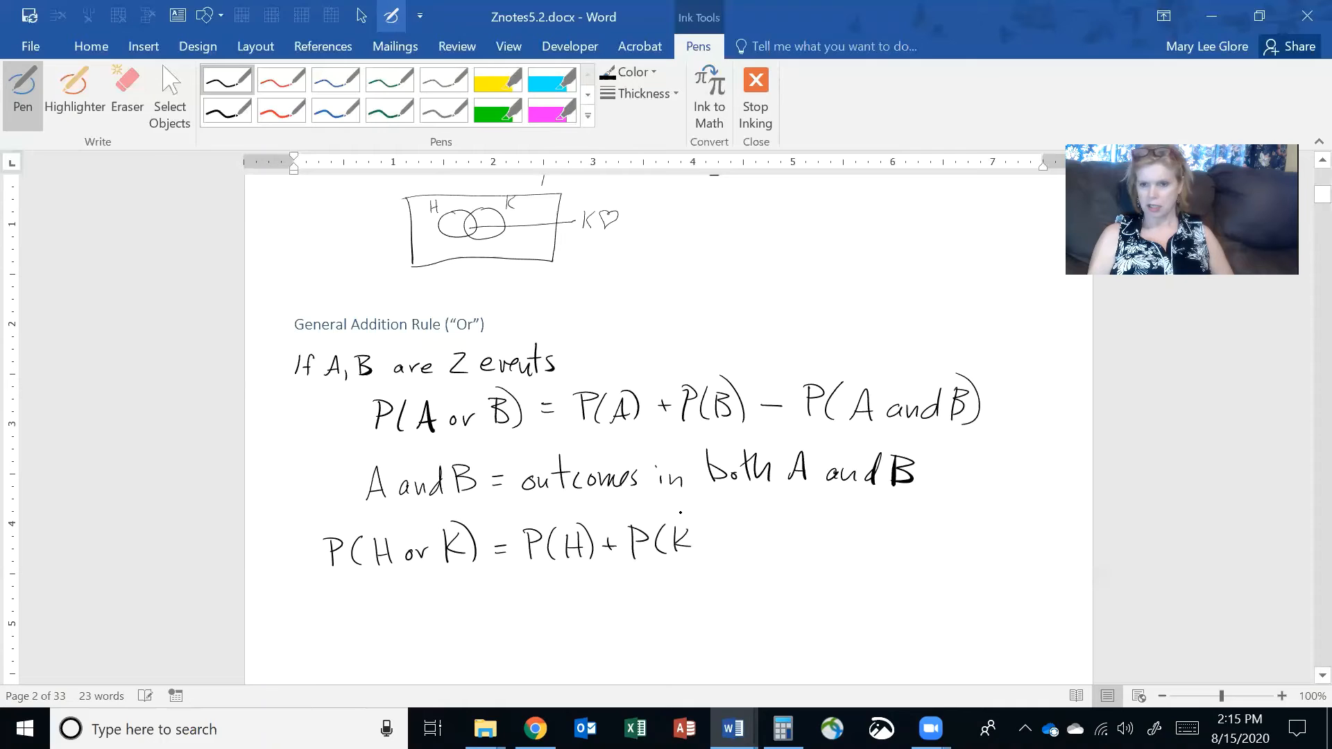
pyautogui.moveTo(697, 544); pyautogui.dragTo(765, 544)
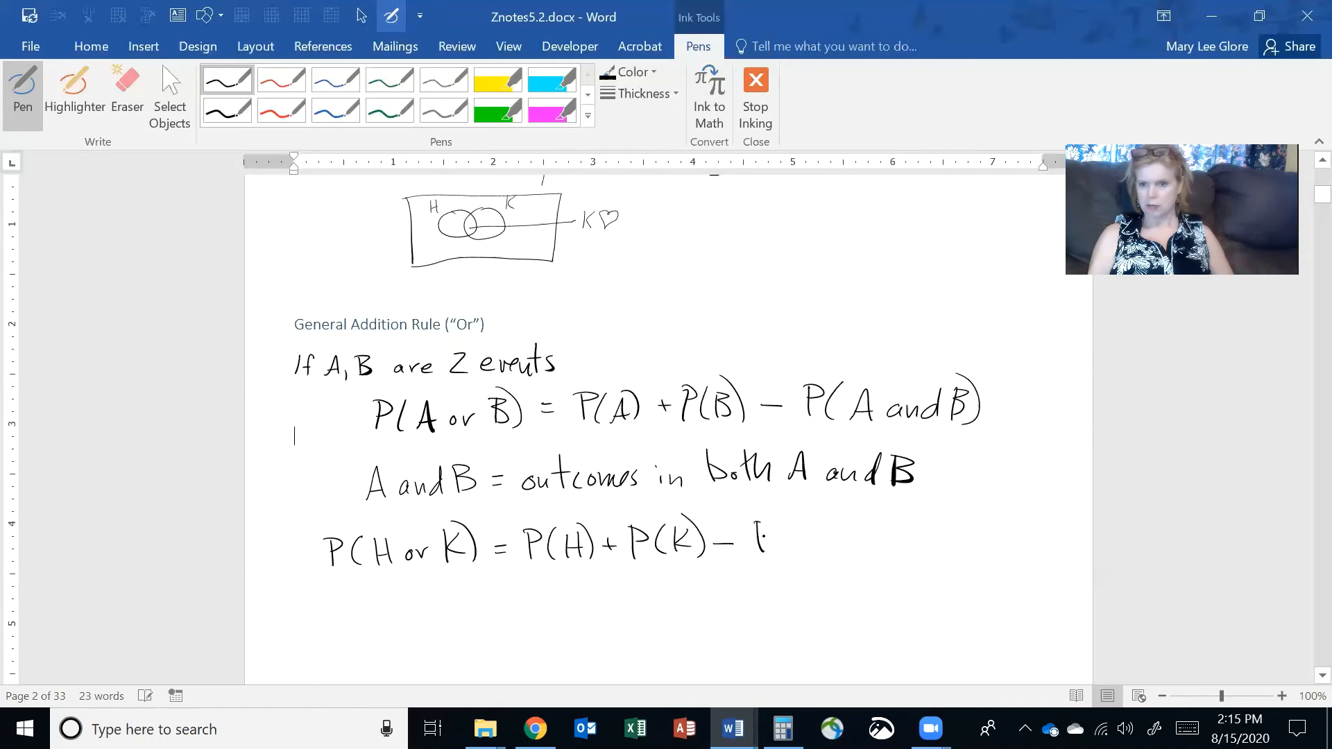
pyautogui.moveTo(752, 543); pyautogui.dragTo(789, 544)
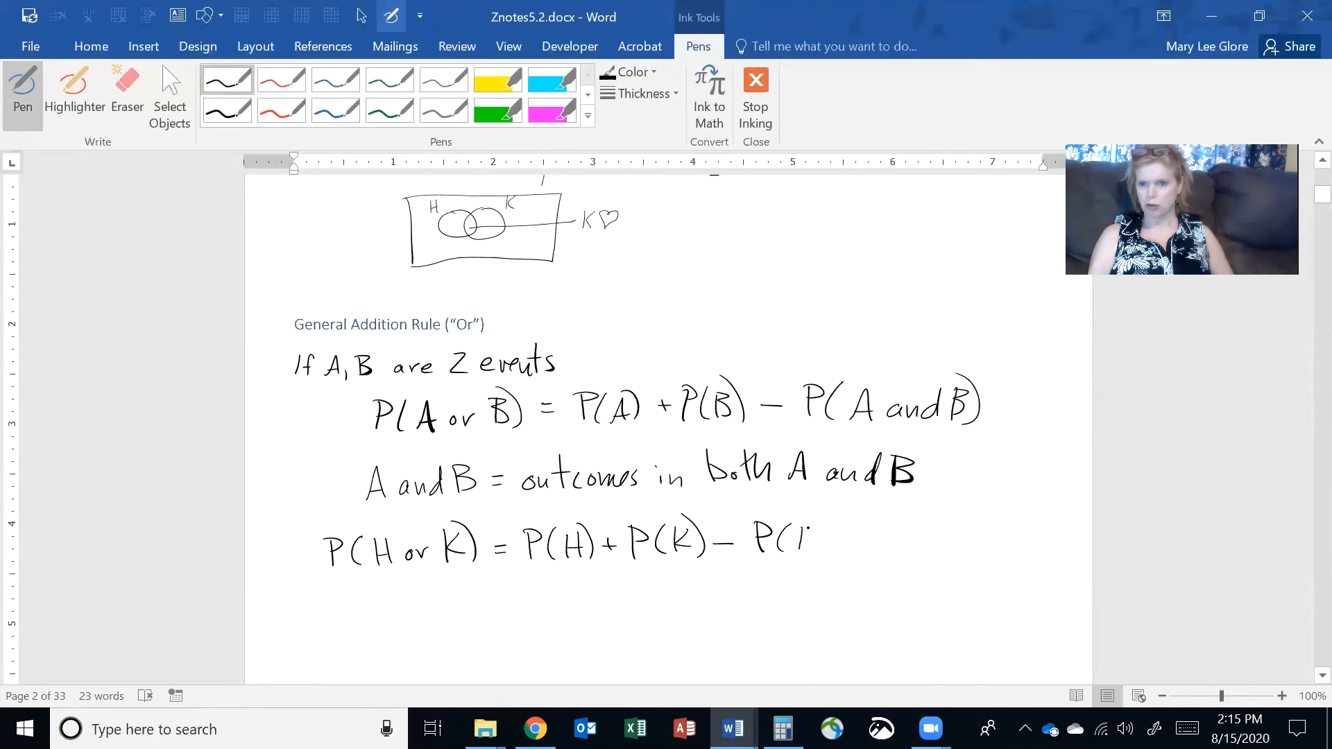
pyautogui.moveTo(804, 539); pyautogui.dragTo(866, 544)
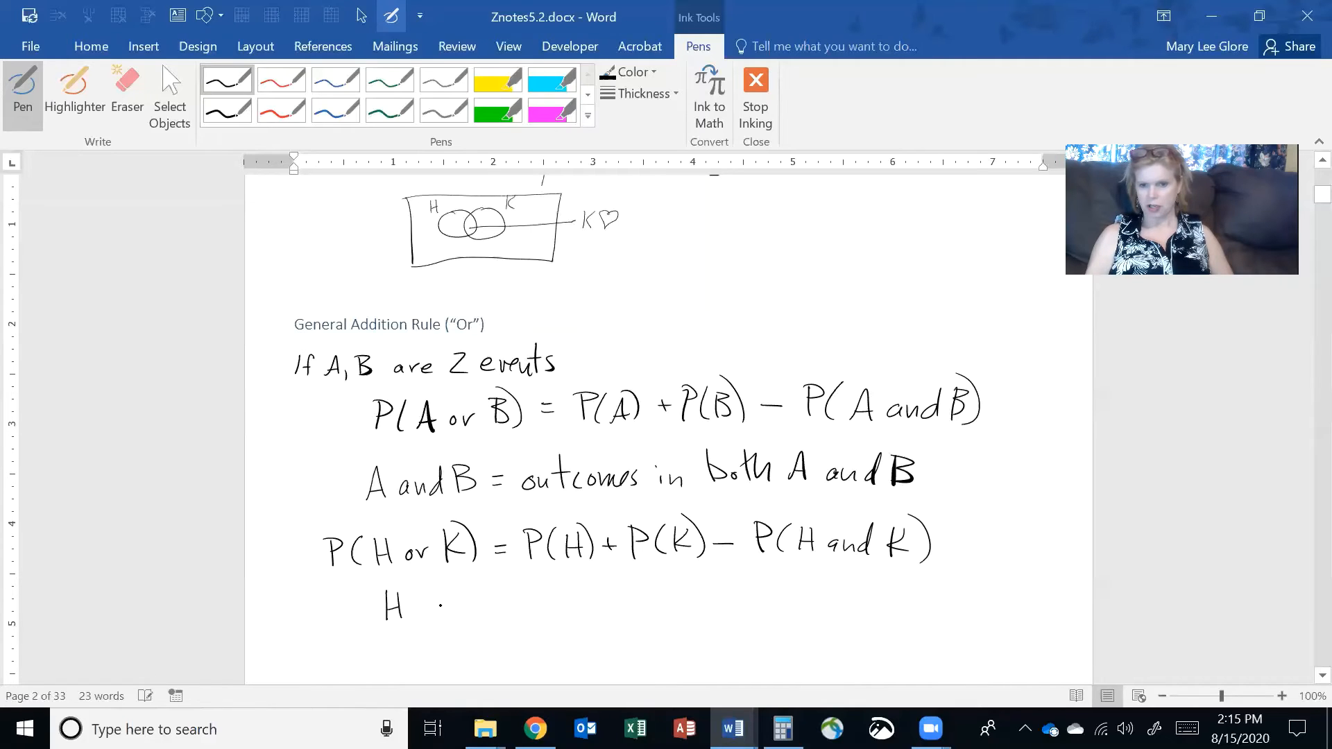
# Write H and K = {K♥} and start the next line P(H or K) =.
pyautogui.moveTo(412, 608); pyautogui.dragTo(480, 608)
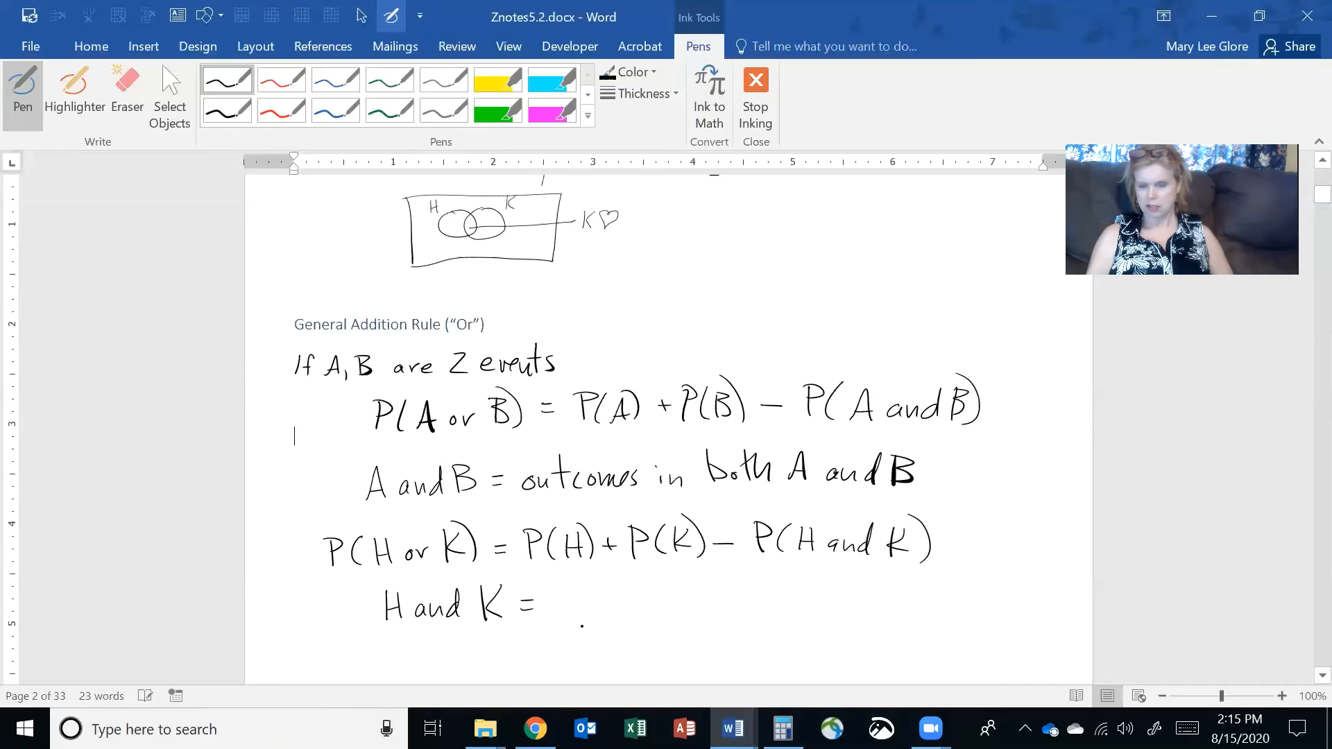
pyautogui.moveTo(565, 586); pyautogui.dragTo(577, 612)
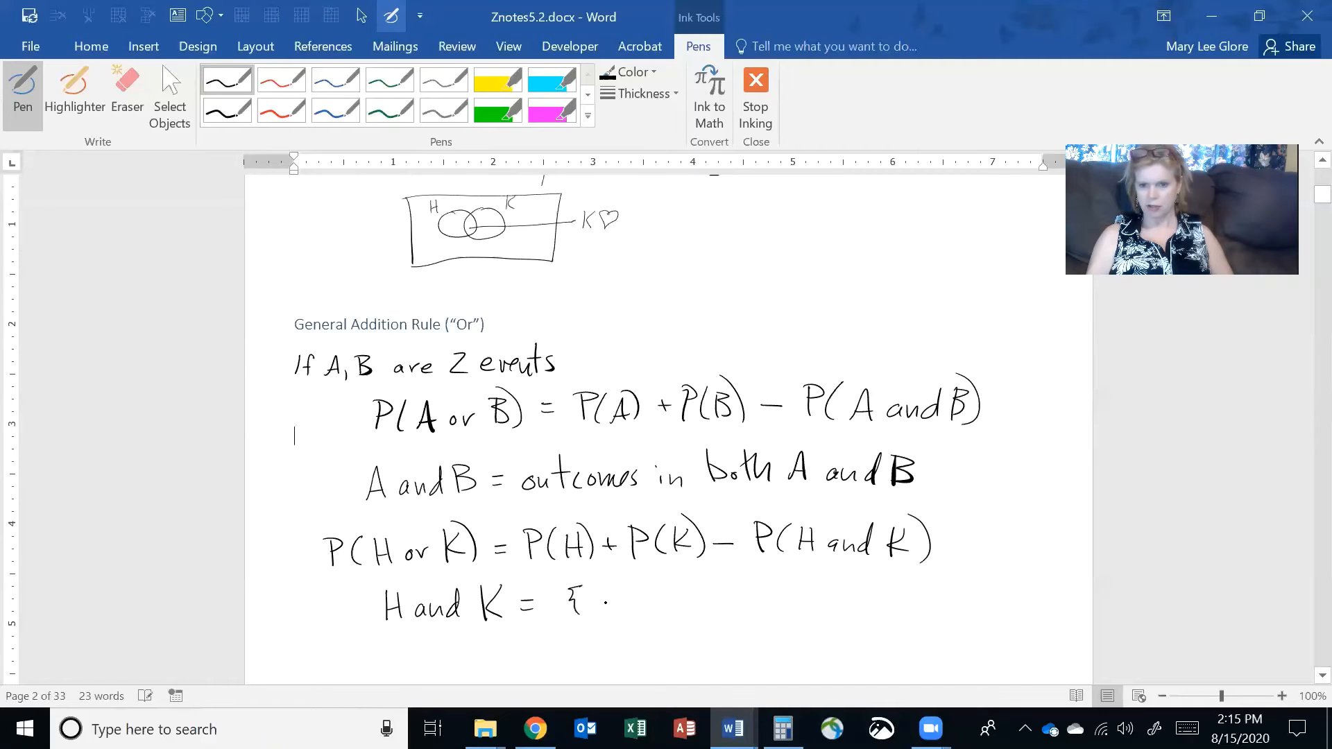
pyautogui.moveTo(585, 595); pyautogui.dragTo(612, 612)
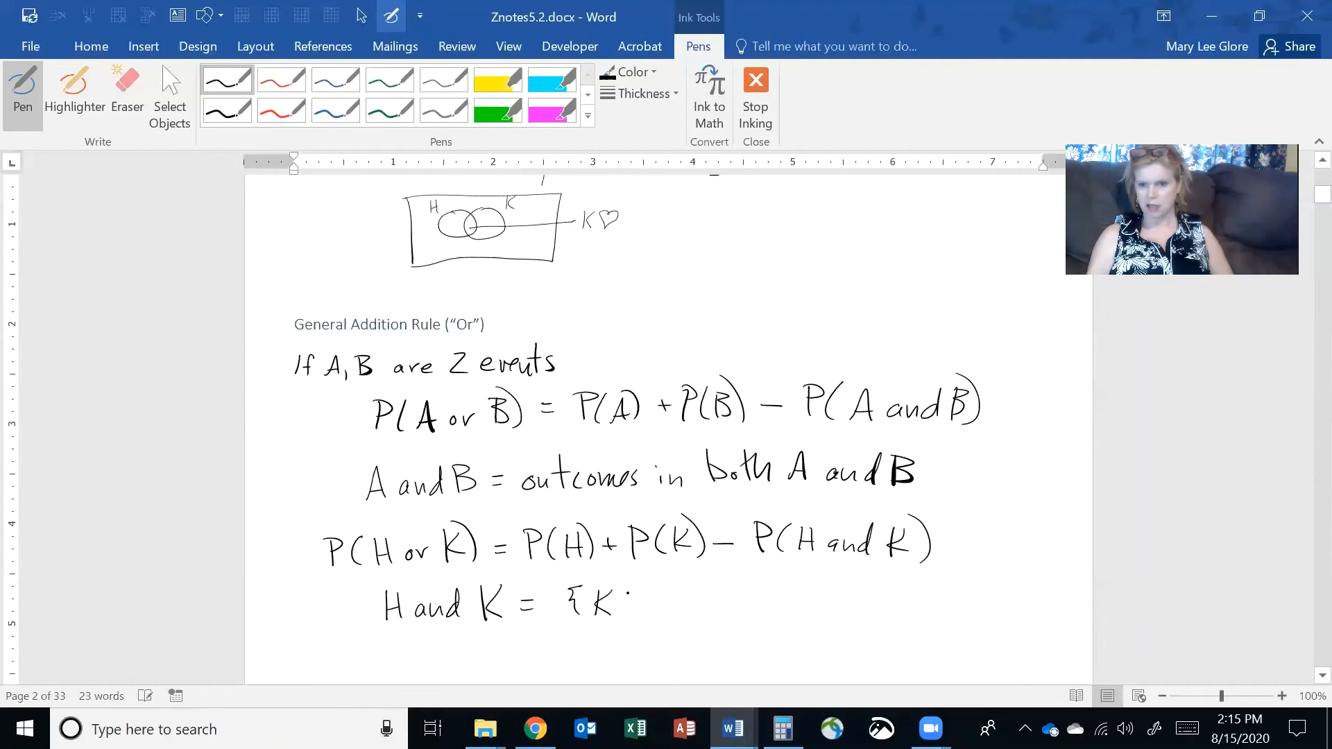
pyautogui.moveTo(624, 595); pyautogui.dragTo(645, 620)
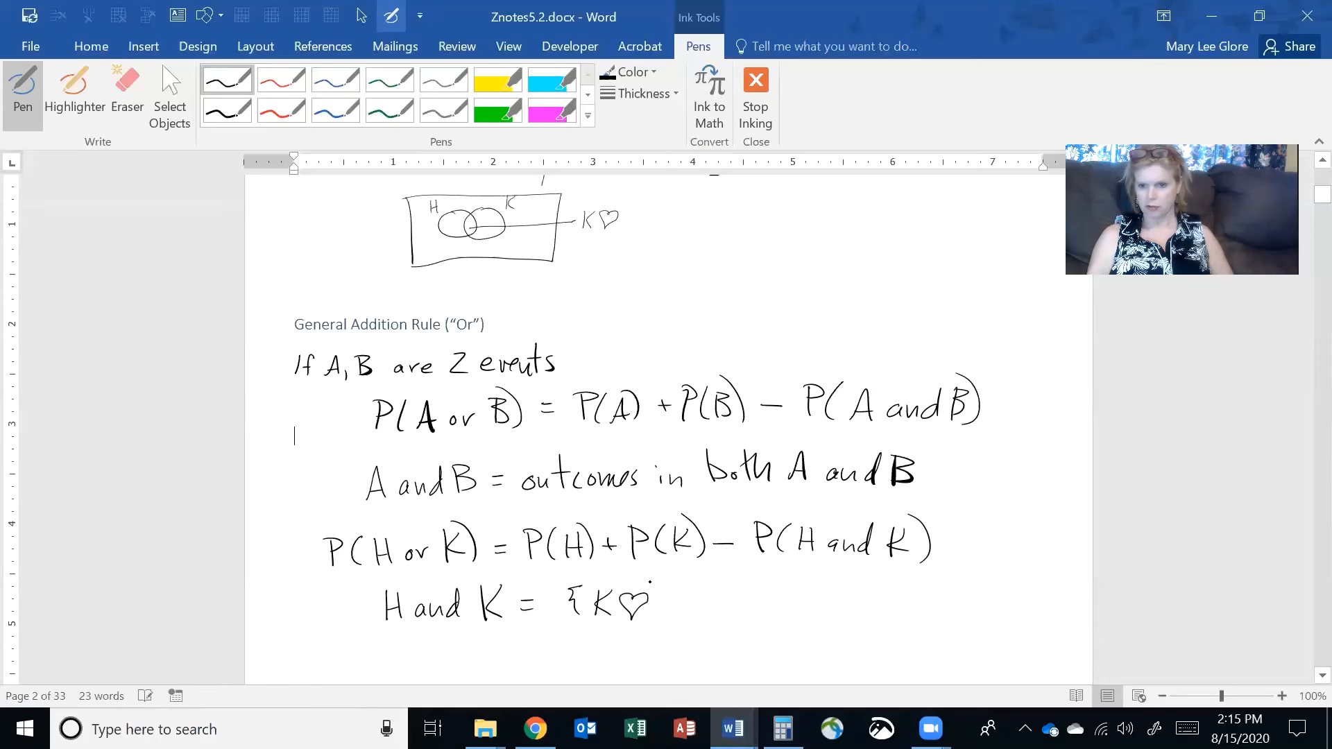
pyautogui.moveTo(653, 595); pyautogui.dragTo(668, 620)
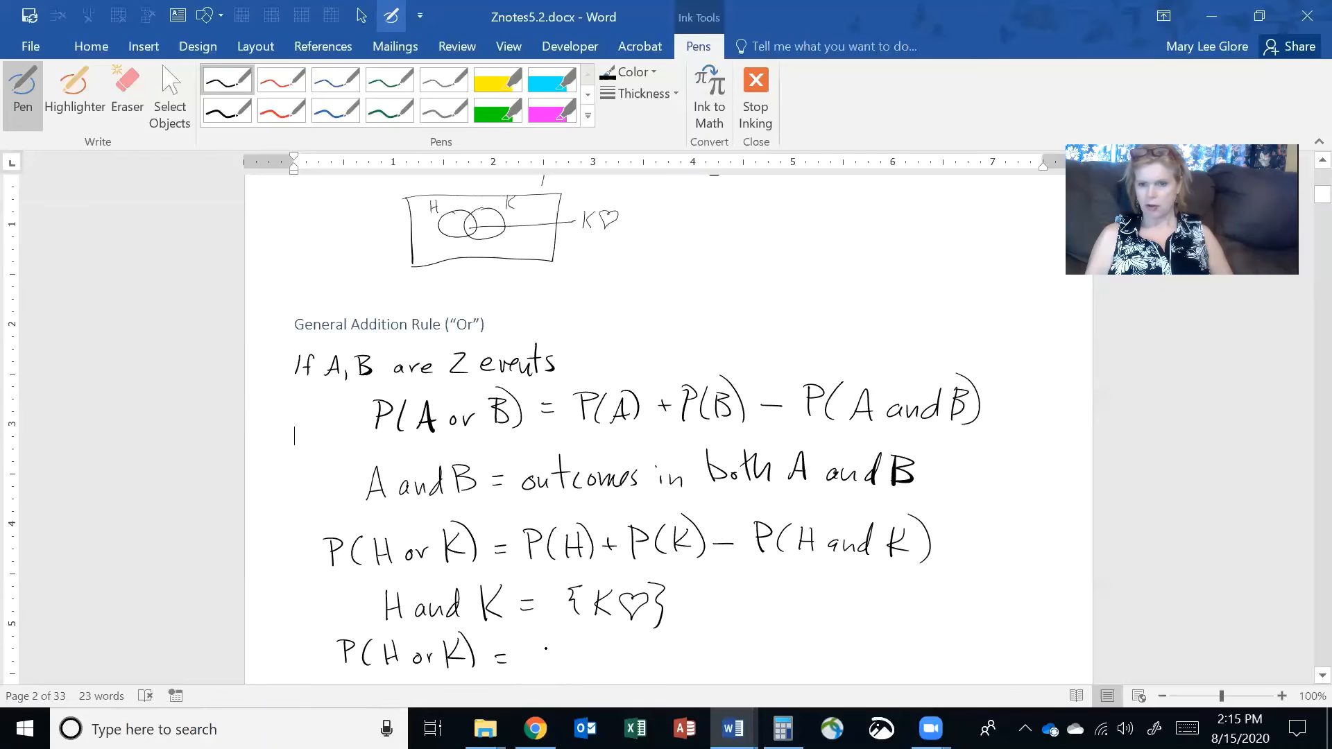
# Write the calculation 13/52 + 4/52 − 1/52 = 16/52 = .308 after P(H or K) =.
pyautogui.moveTo(531, 645); pyautogui.dragTo(560, 645)
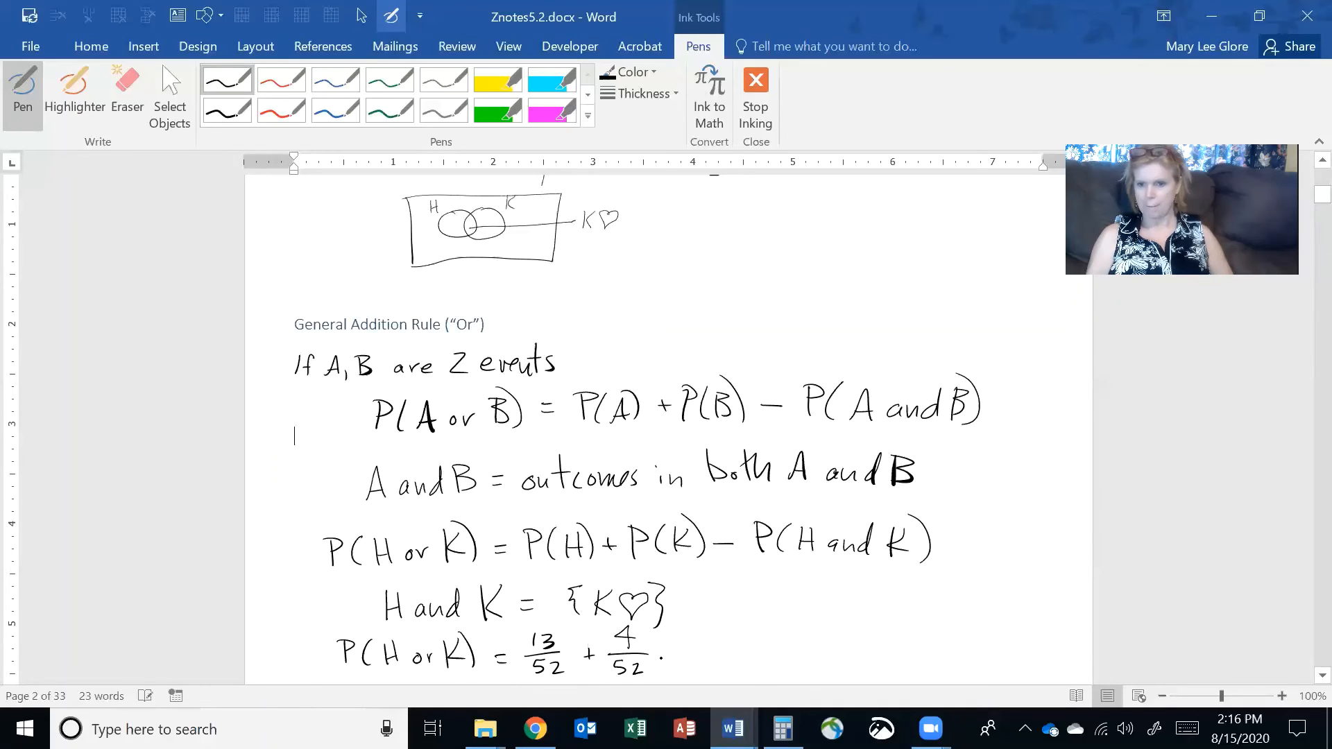
pyautogui.moveTo(663, 656); pyautogui.dragTo(680, 656)
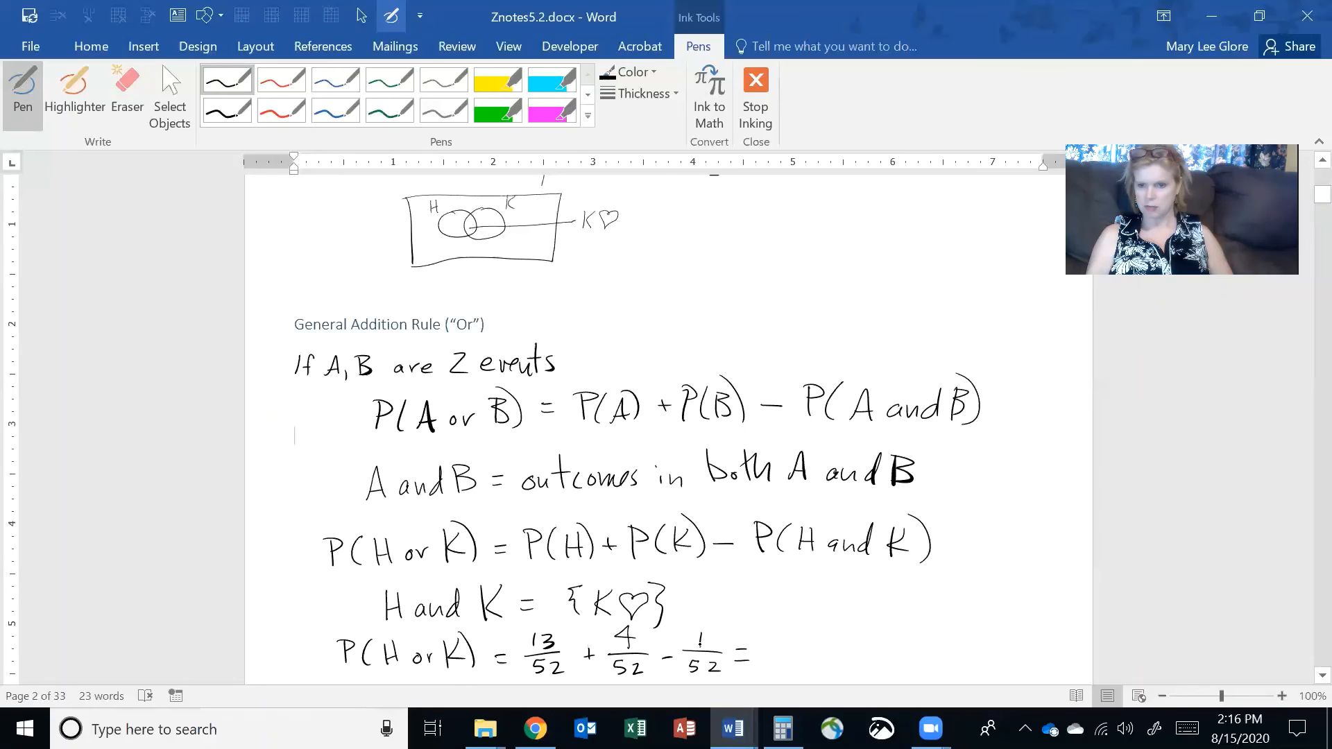
pyautogui.moveTo(773, 632); pyautogui.dragTo(803, 637)
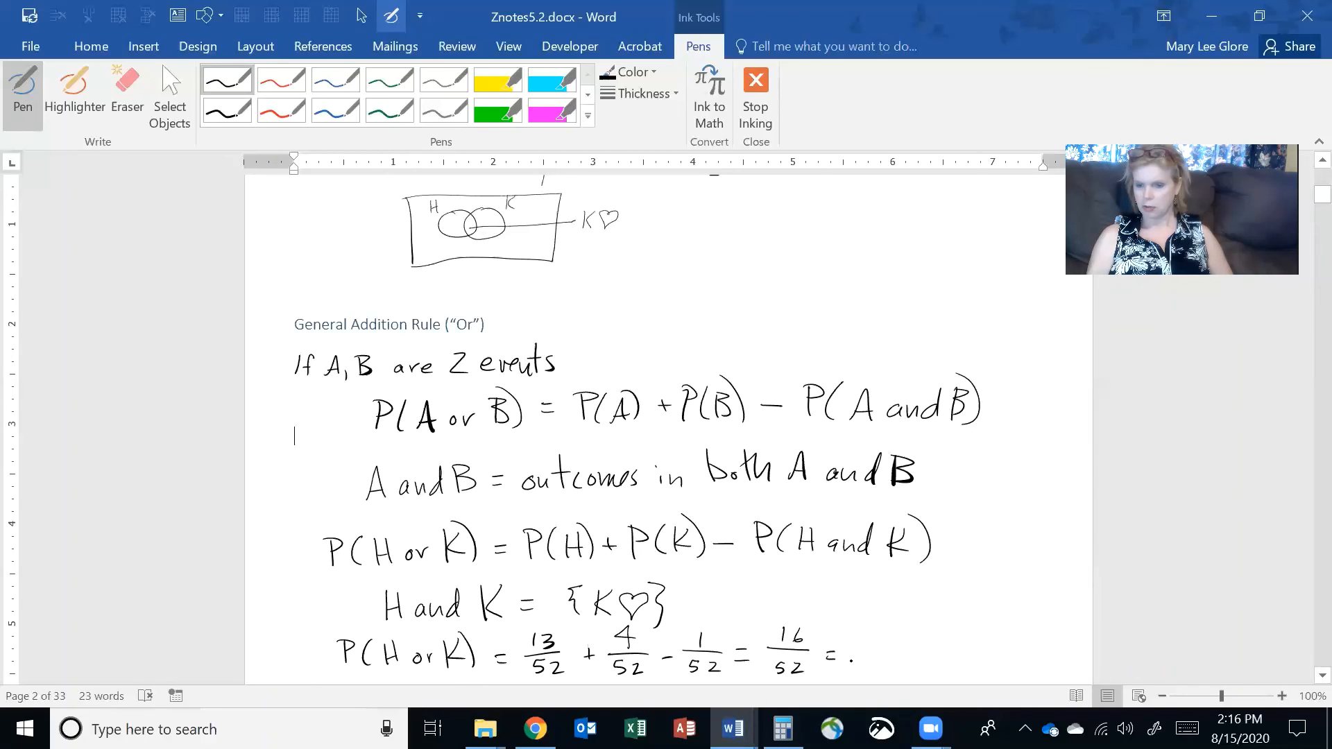
pyautogui.moveTo(849, 653); pyautogui.dragTo(892, 653)
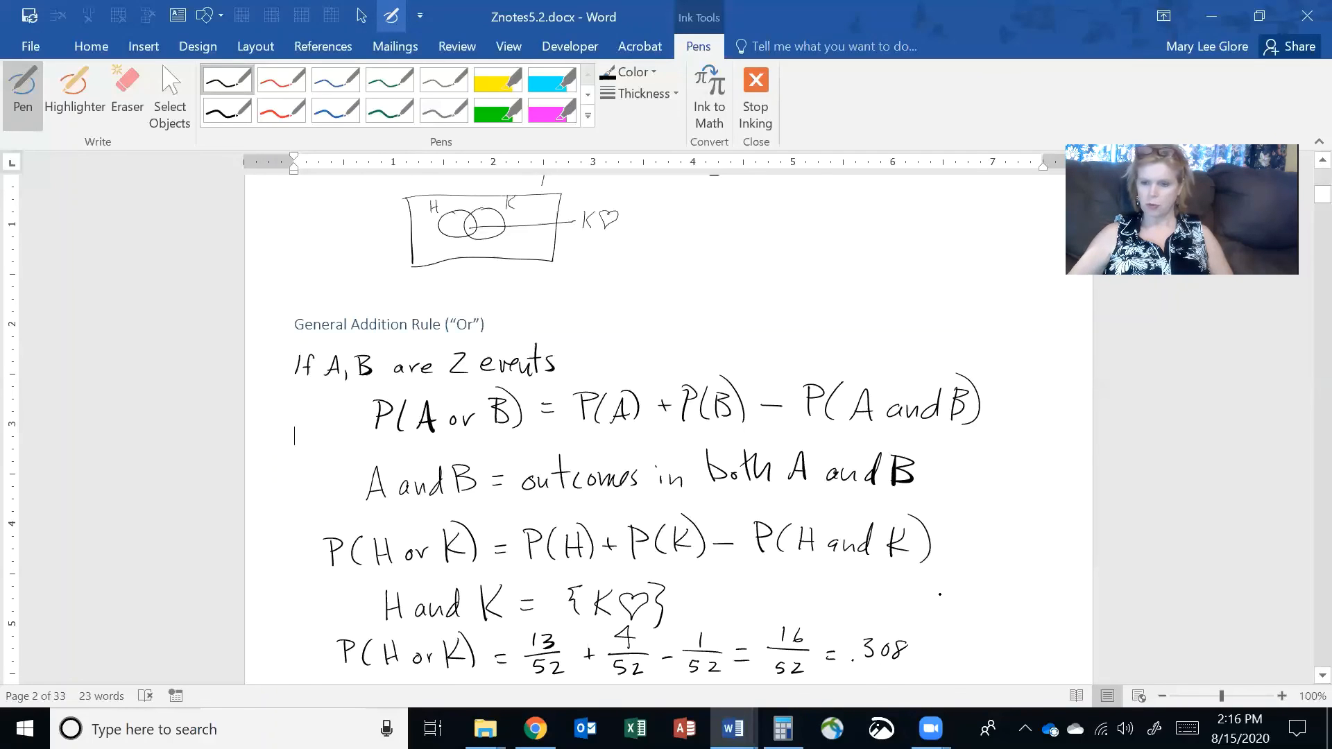
pyautogui.scroll(-3)
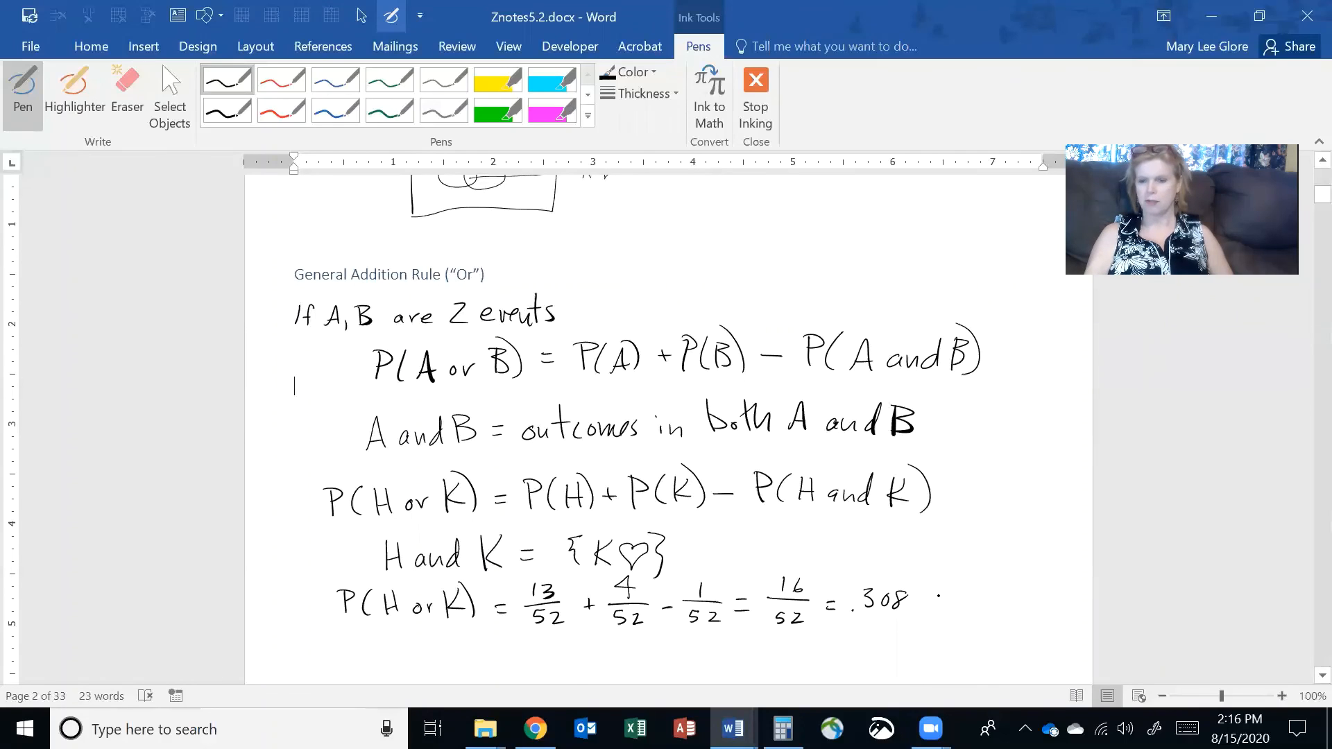